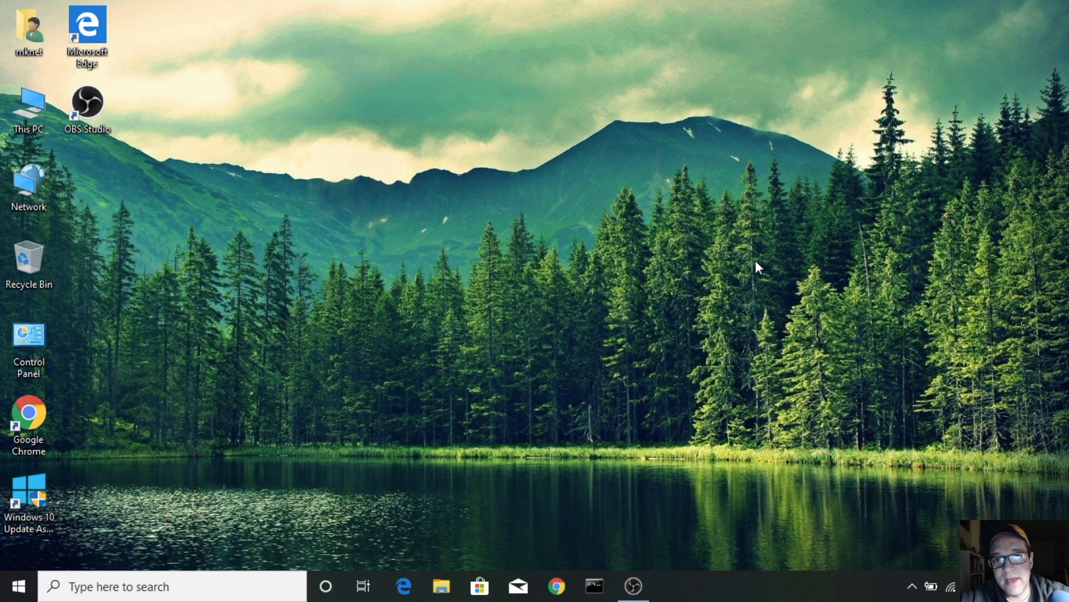
pyautogui.moveTo(739, 281)
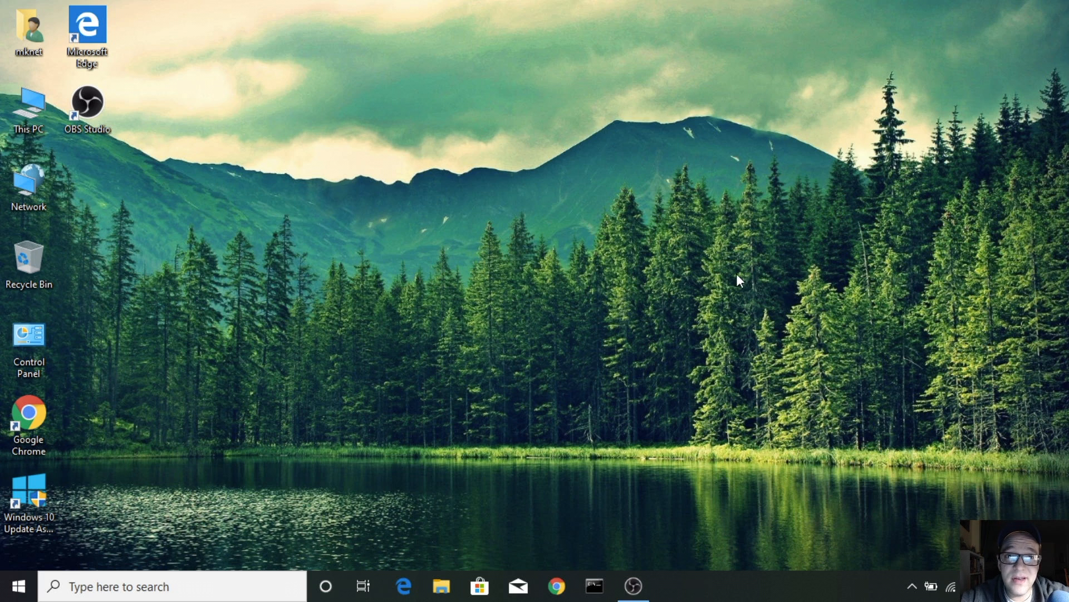
pyautogui.moveTo(876, 180)
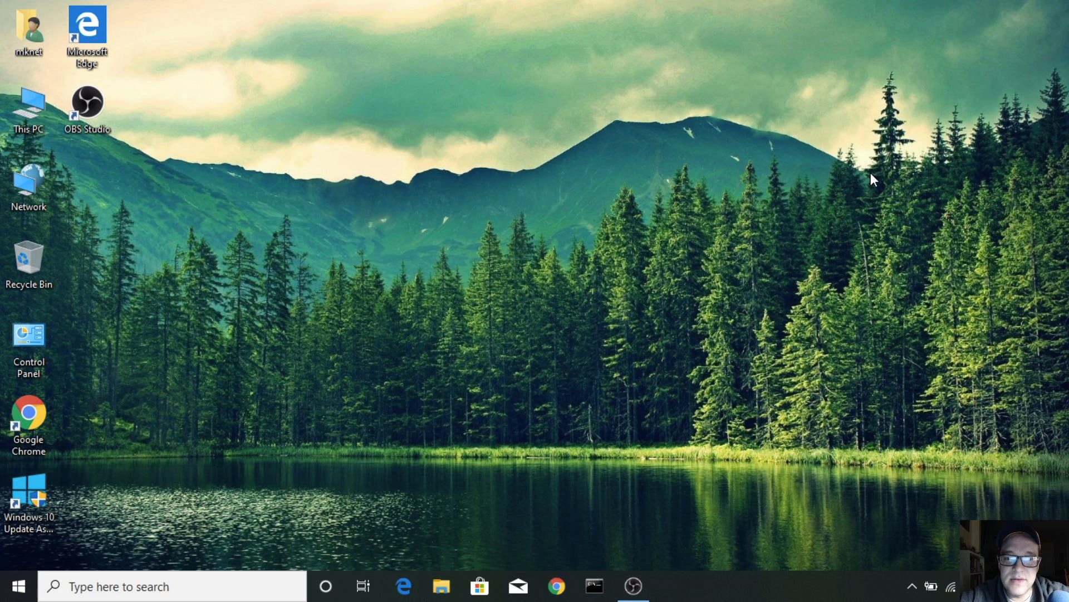
pyautogui.moveTo(381, 553)
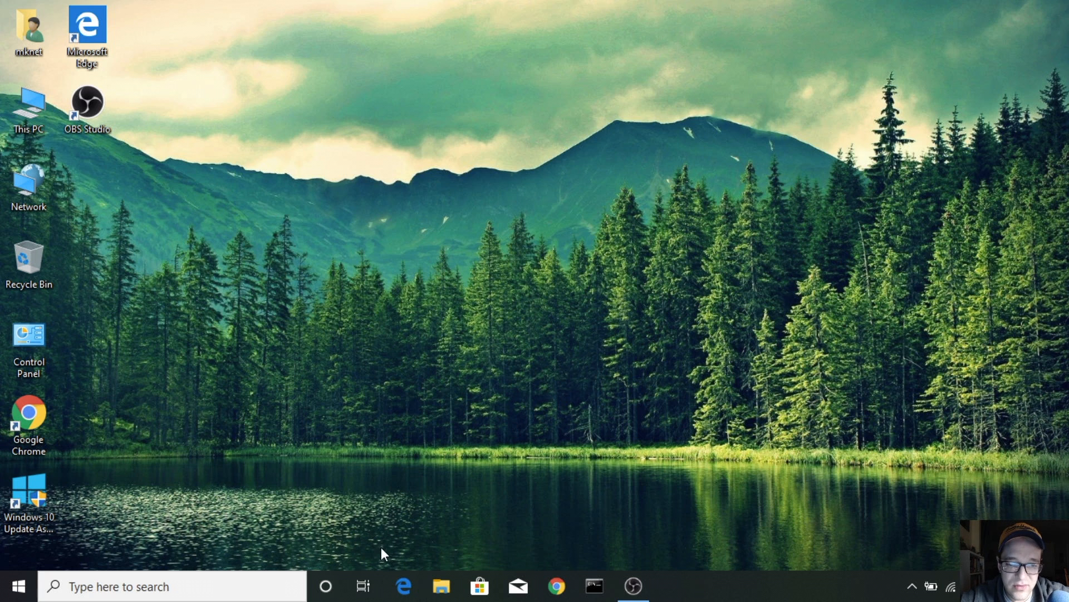
# Step: Launch Edge, go to google.com and search for 'revo uninstaller portable'
pyautogui.click(403, 586)
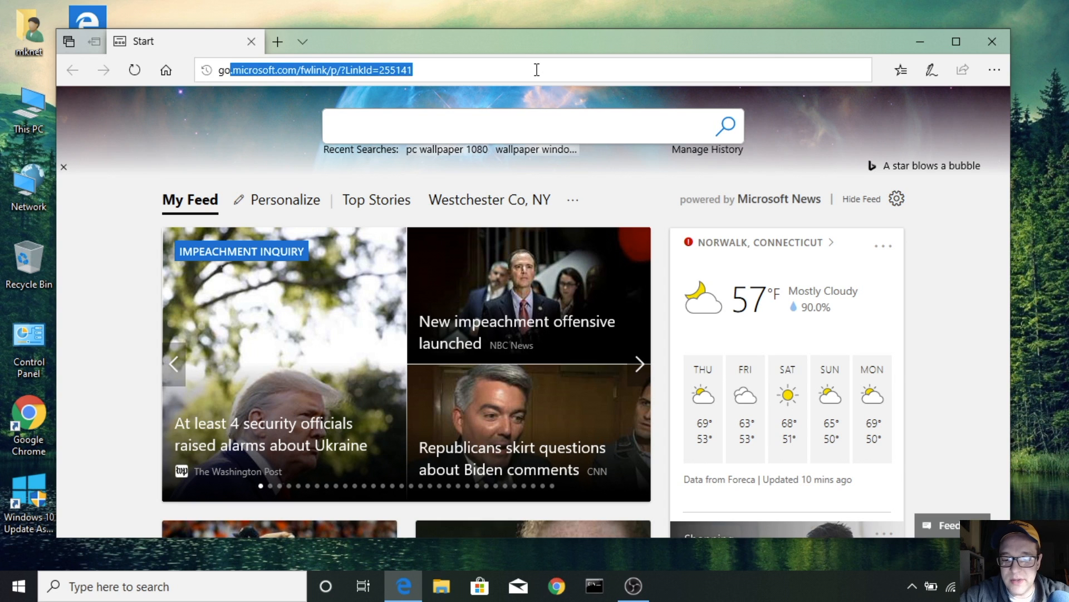
pyautogui.write('google.com/?gws_rd=ssl')
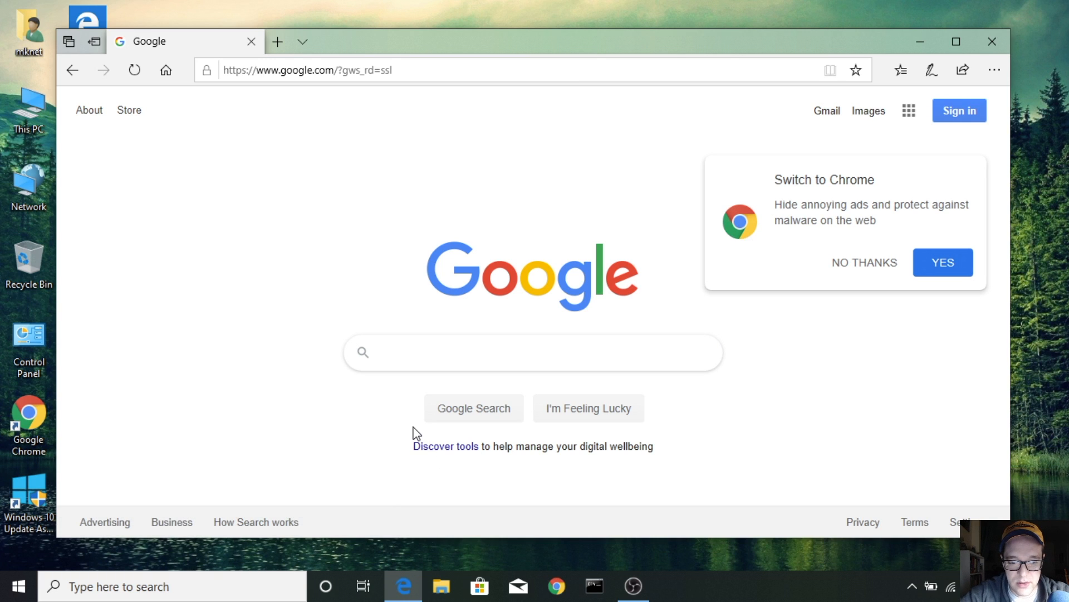
pyautogui.write('revo un')
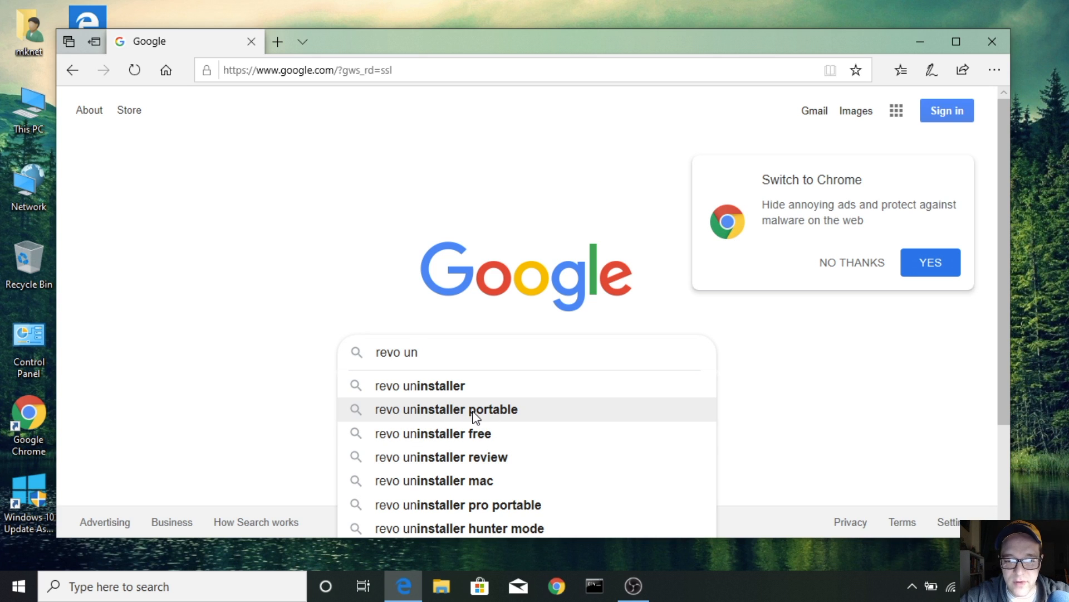
pyautogui.click(446, 409)
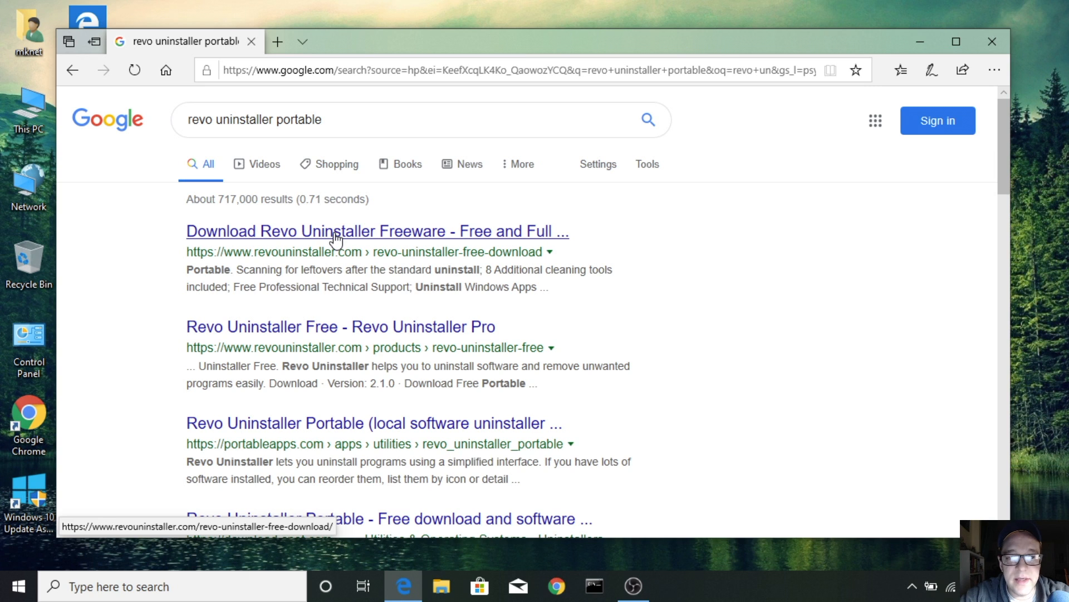
# Step: From the official site, download the portable freeware zip and open it from the download bar
pyautogui.click(376, 231)
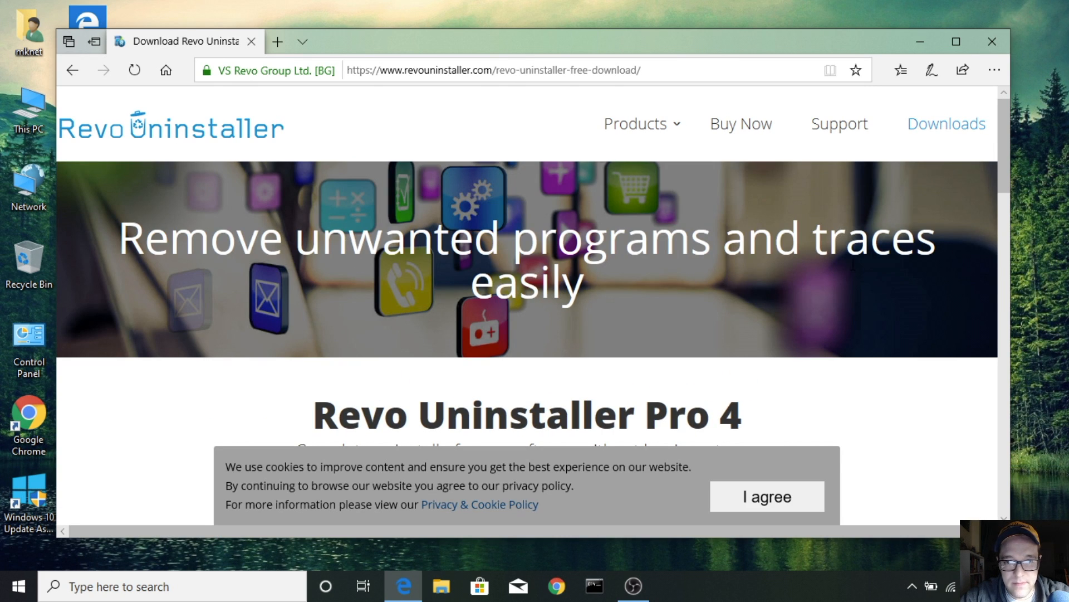
pyautogui.moveTo(945, 124)
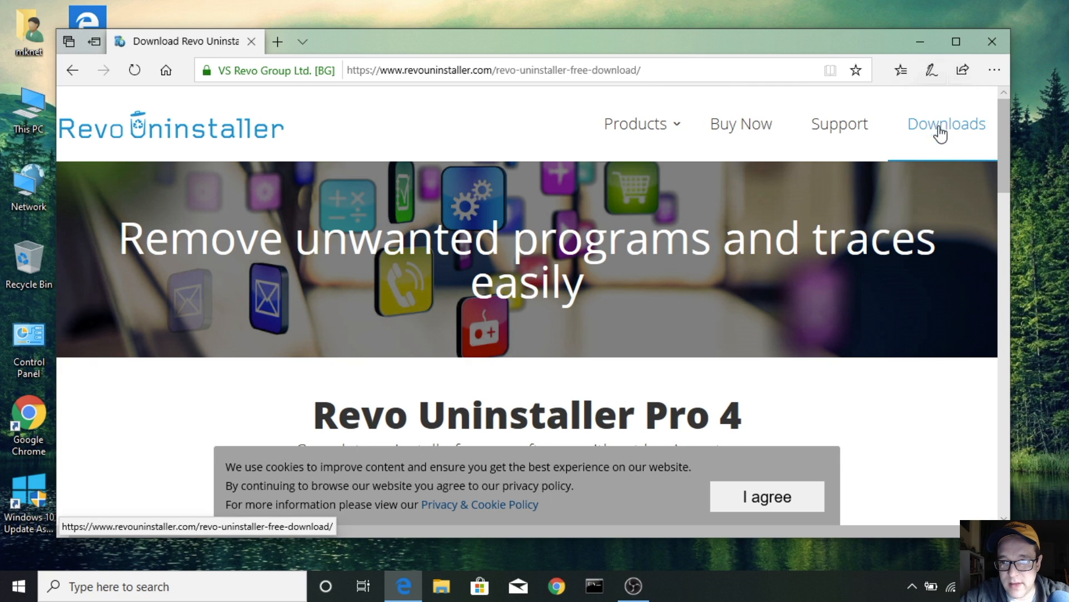
pyautogui.click(767, 496)
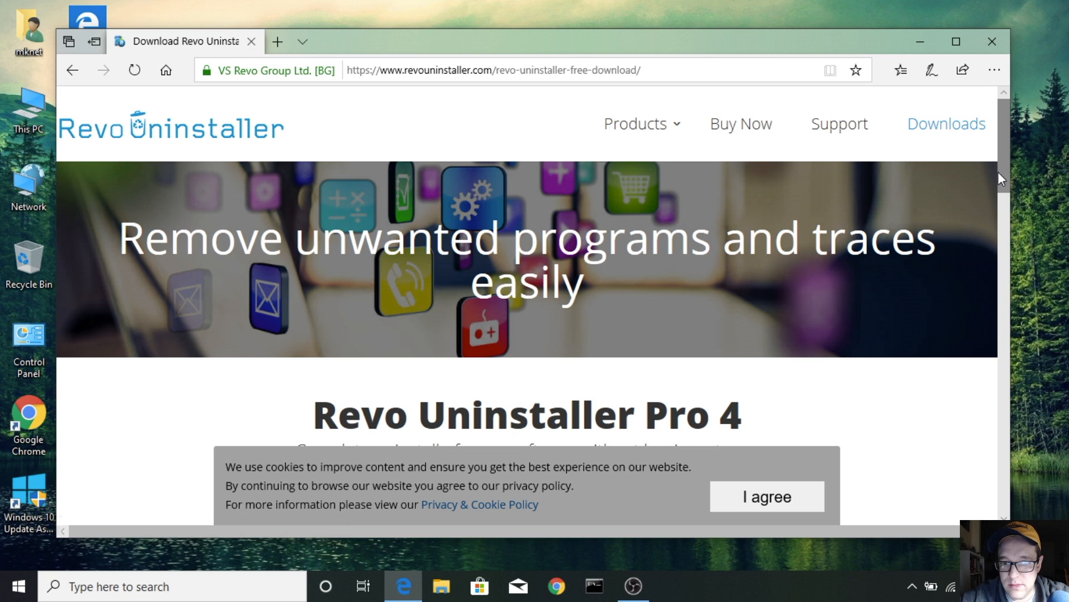
pyautogui.scroll(-3)
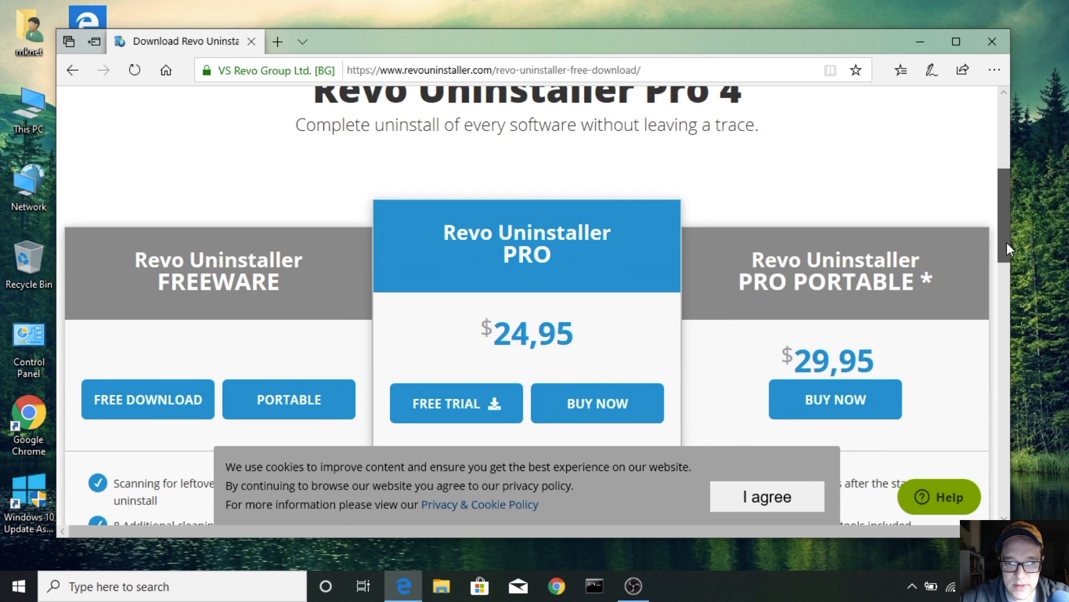
pyautogui.scroll(-3)
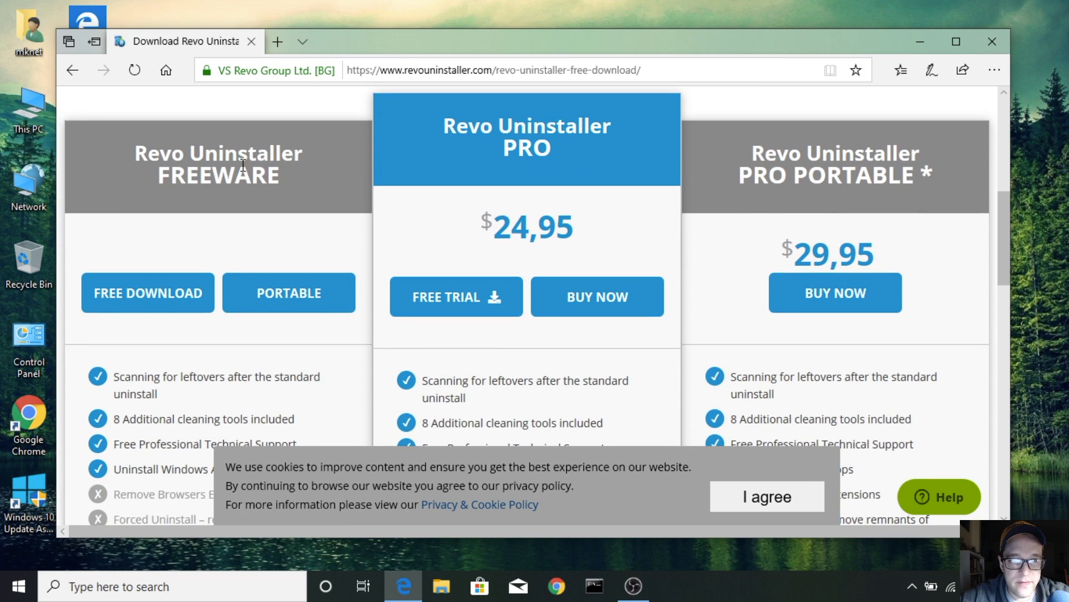
pyautogui.moveTo(298, 292)
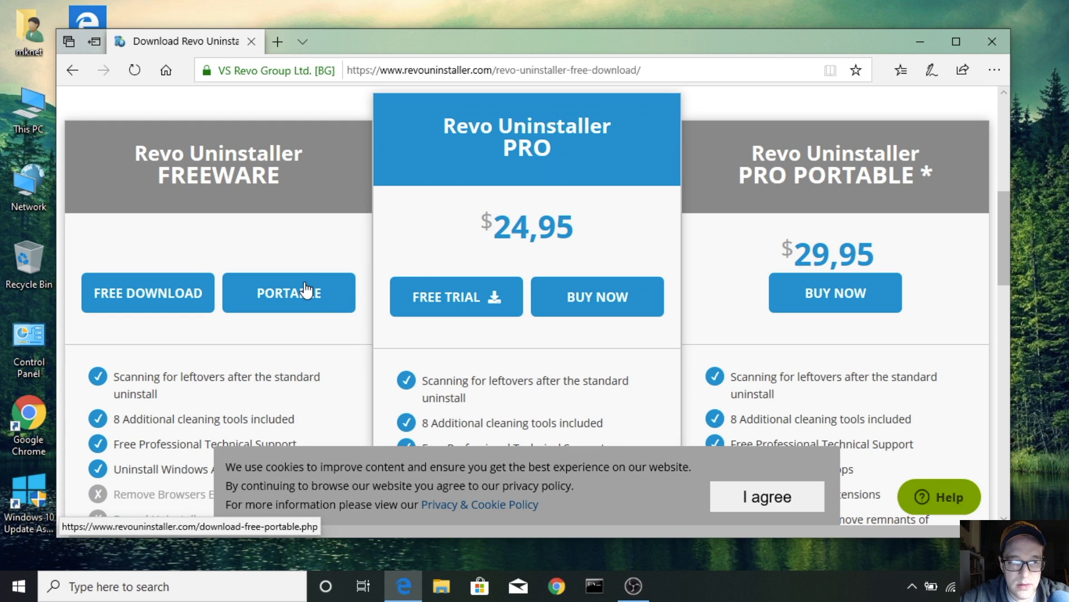
pyautogui.click(289, 293)
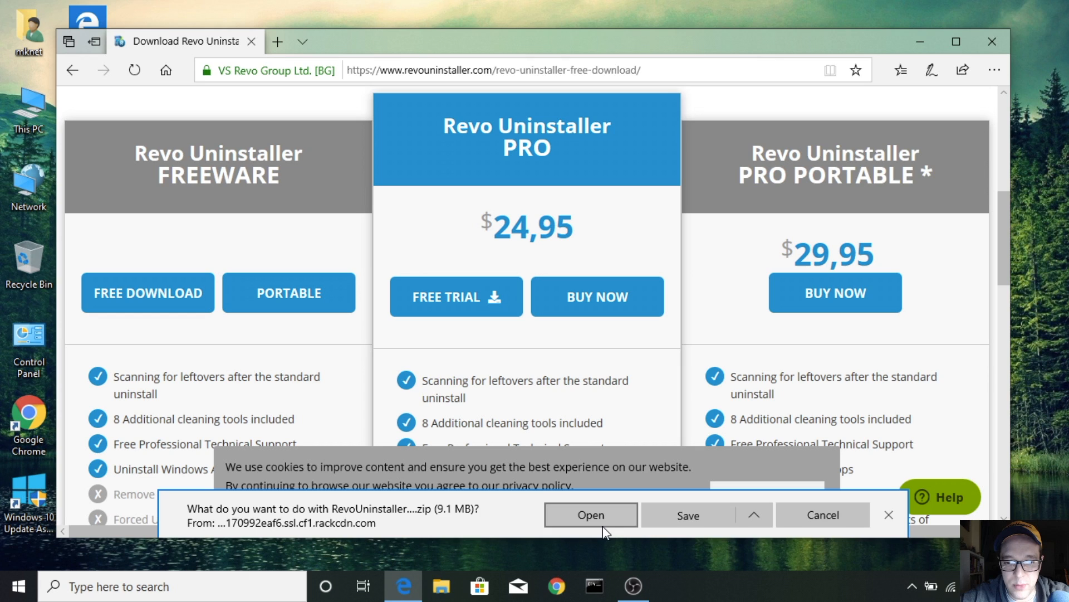
pyautogui.click(590, 515)
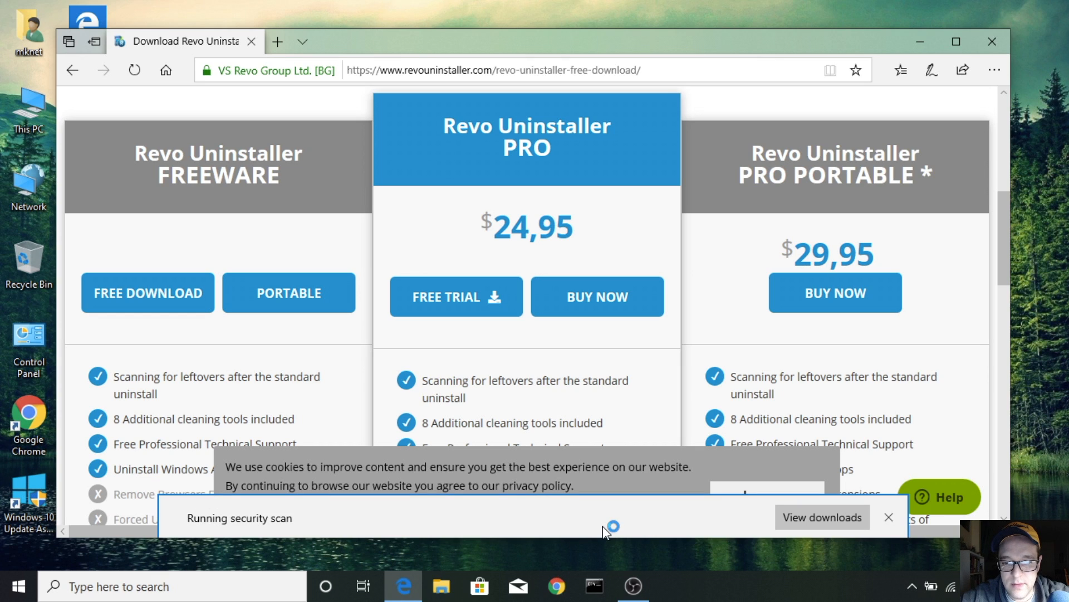
pyautogui.moveTo(747, 265)
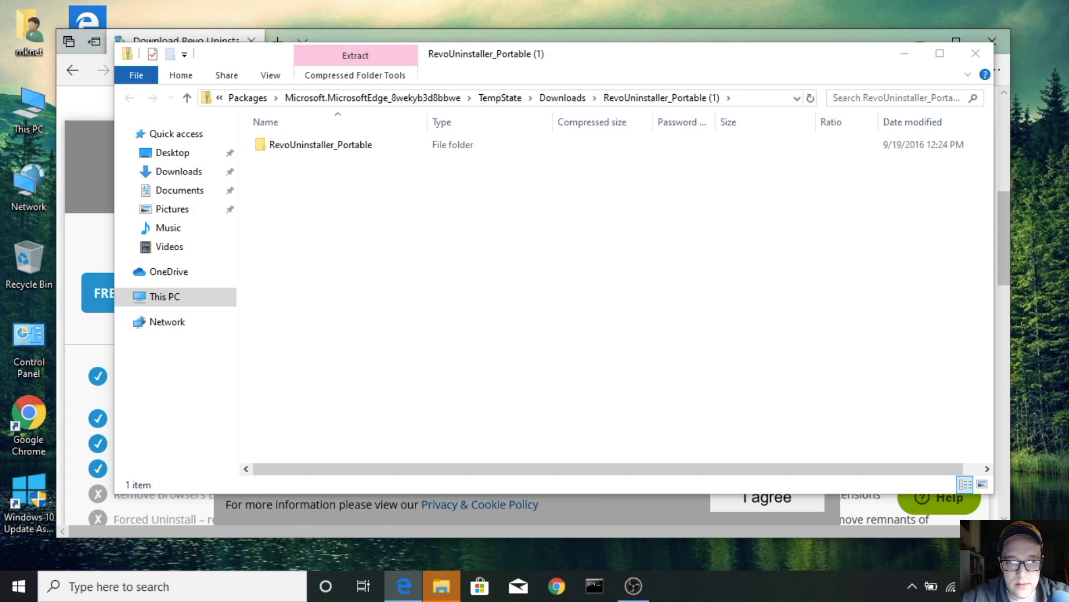
pyautogui.moveTo(731, 233)
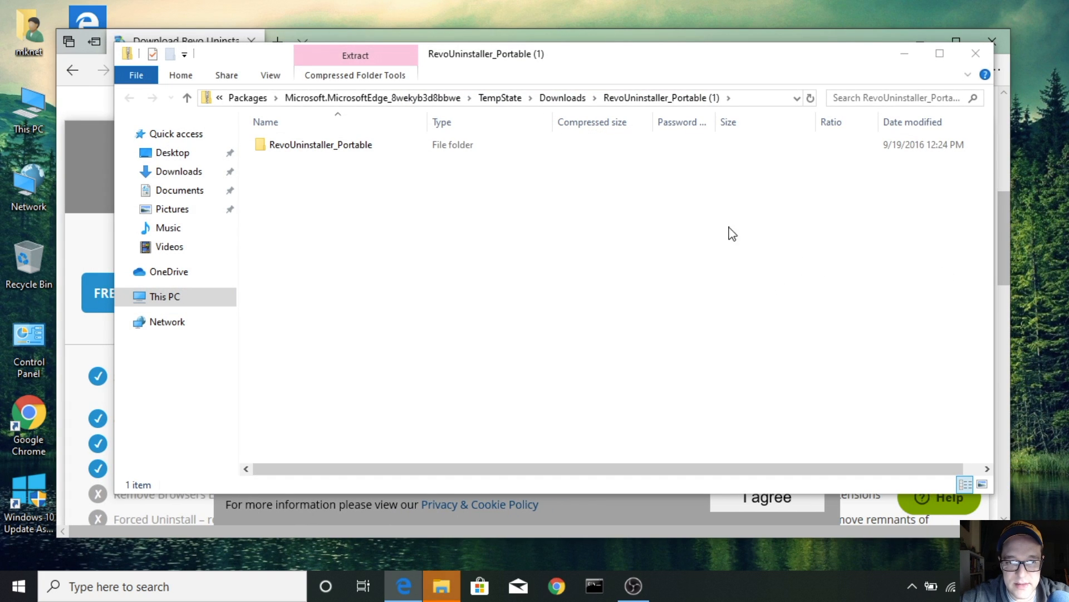
# Step: Enter the RevoUninstaller_Portable folder showing lang, x64, x86 and RevoUPort
pyautogui.click(321, 143)
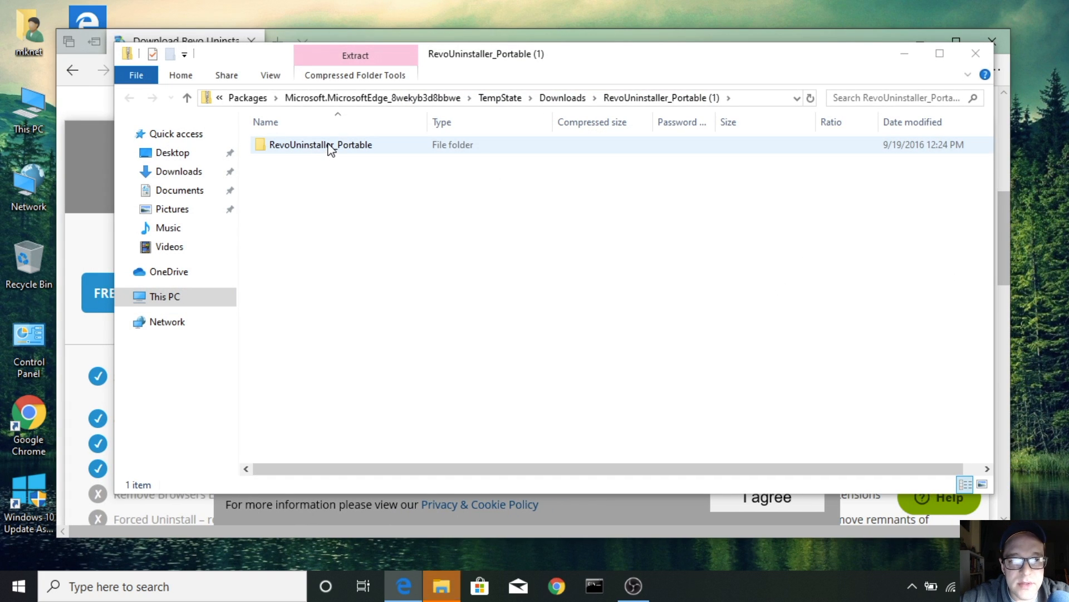
pyautogui.doubleClick(321, 143)
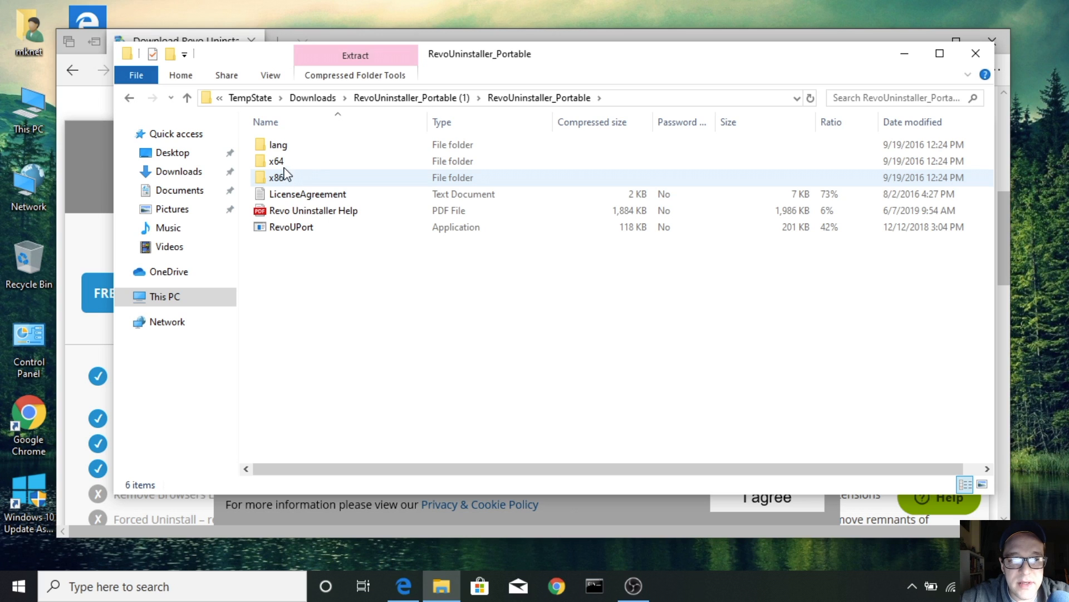
pyautogui.moveTo(294, 180)
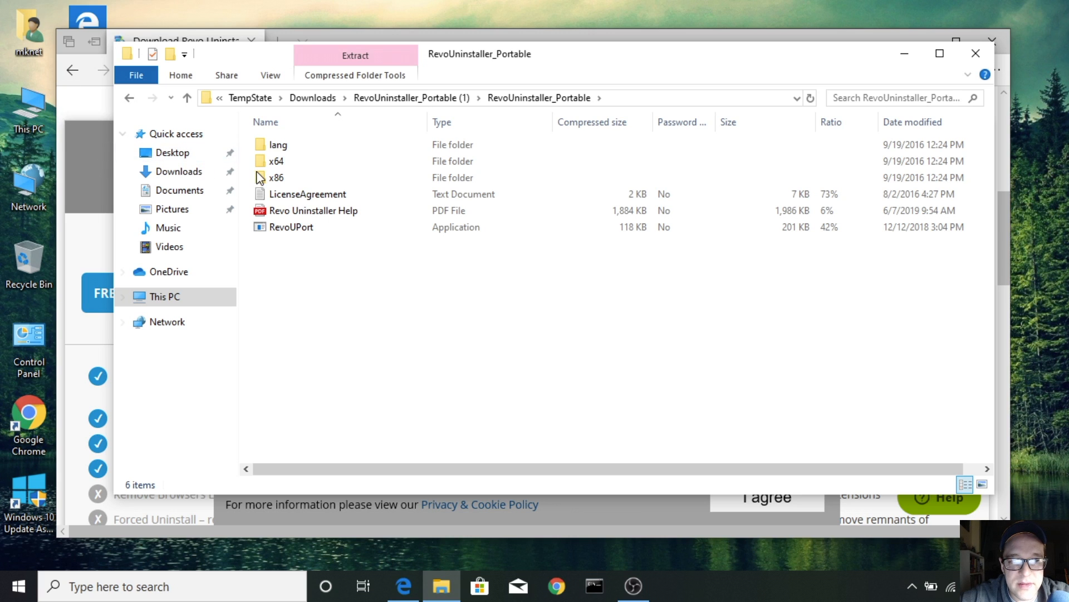
pyautogui.click(278, 144)
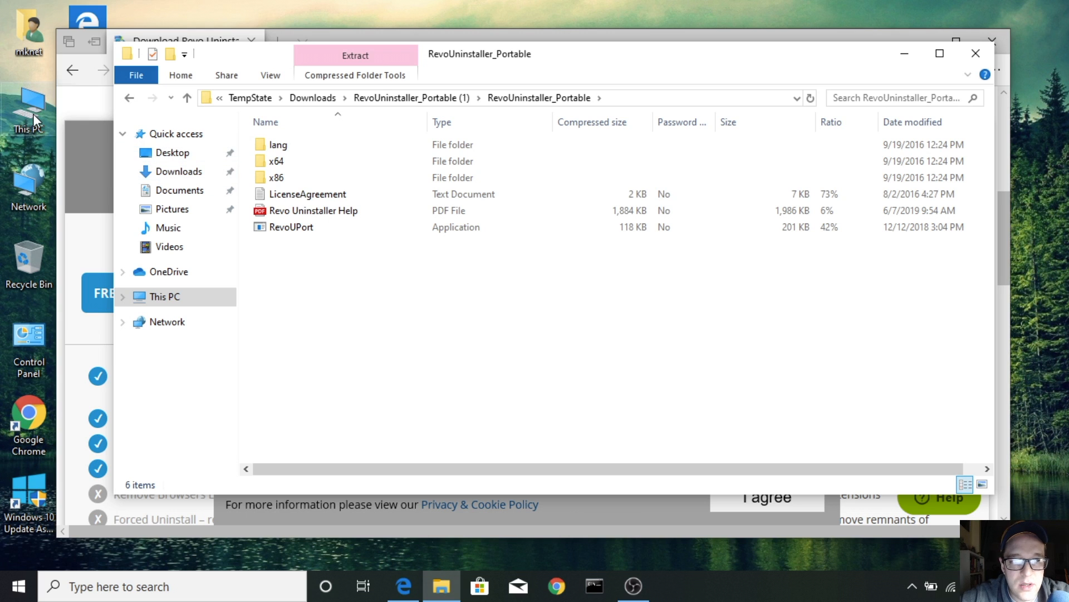
# Step: Check This PC's system info confirming a 64-bit OS, then close the System window
pyautogui.rightClick(29, 109)
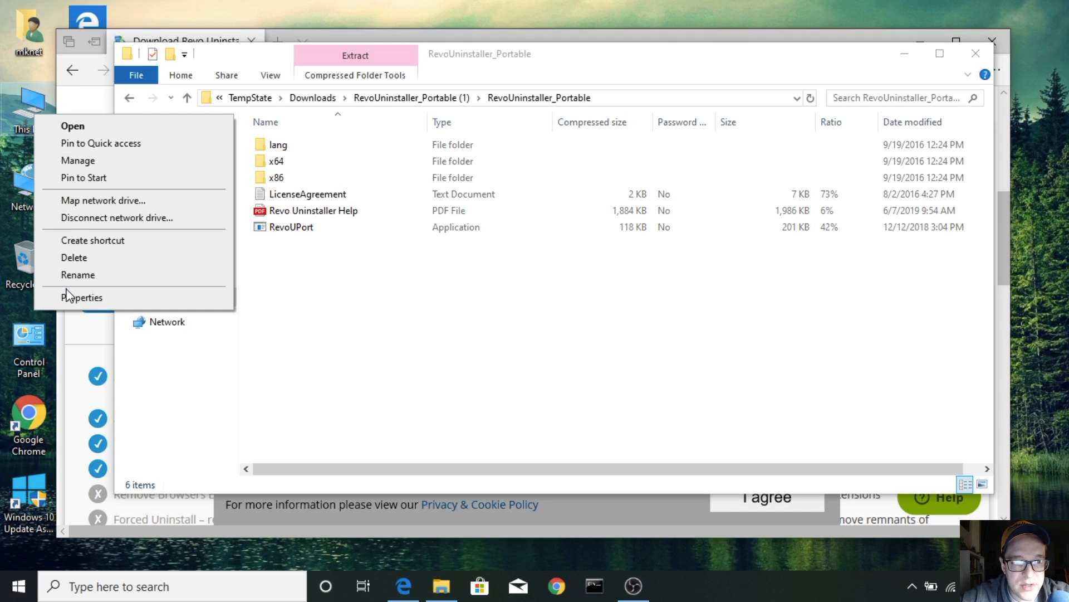
pyautogui.click(82, 296)
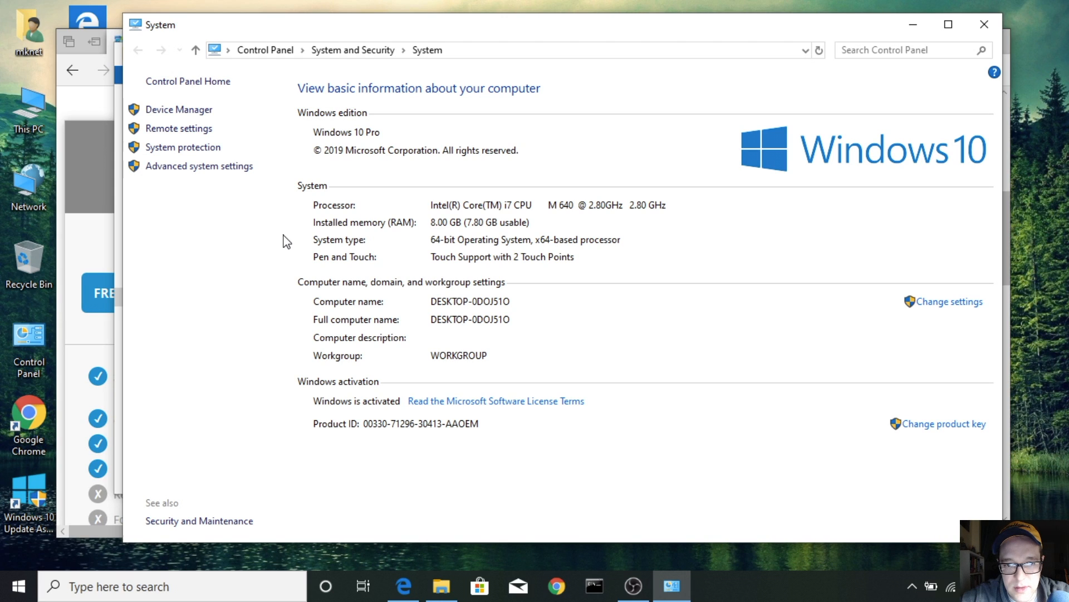
pyautogui.moveTo(450, 247)
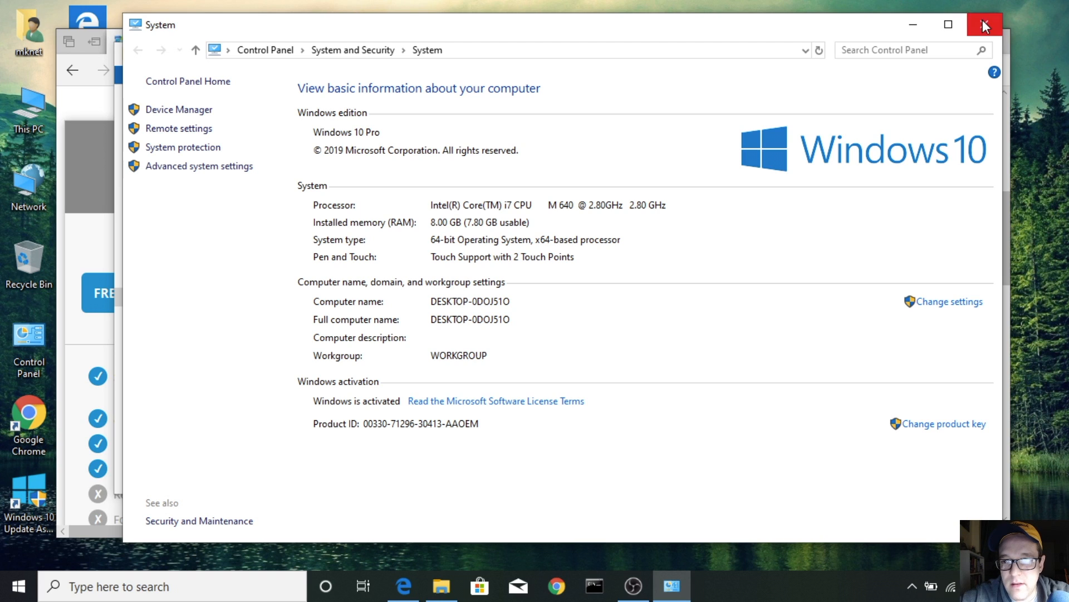
pyautogui.click(985, 25)
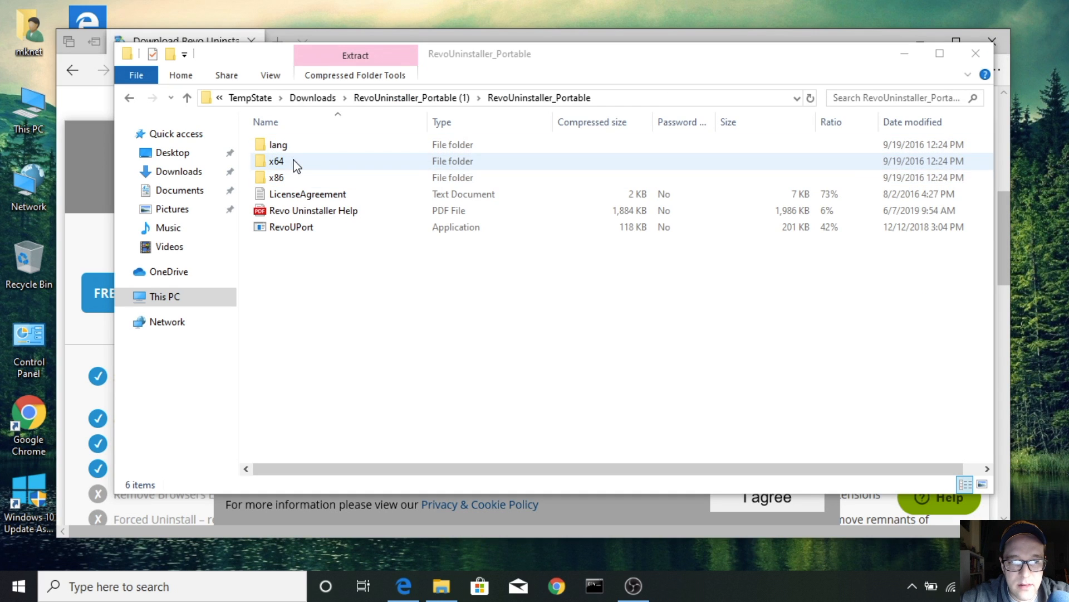
# Step: Run RevoUn from the zip's x64 folder without extracting and accept the license agreement
pyautogui.doubleClick(276, 161)
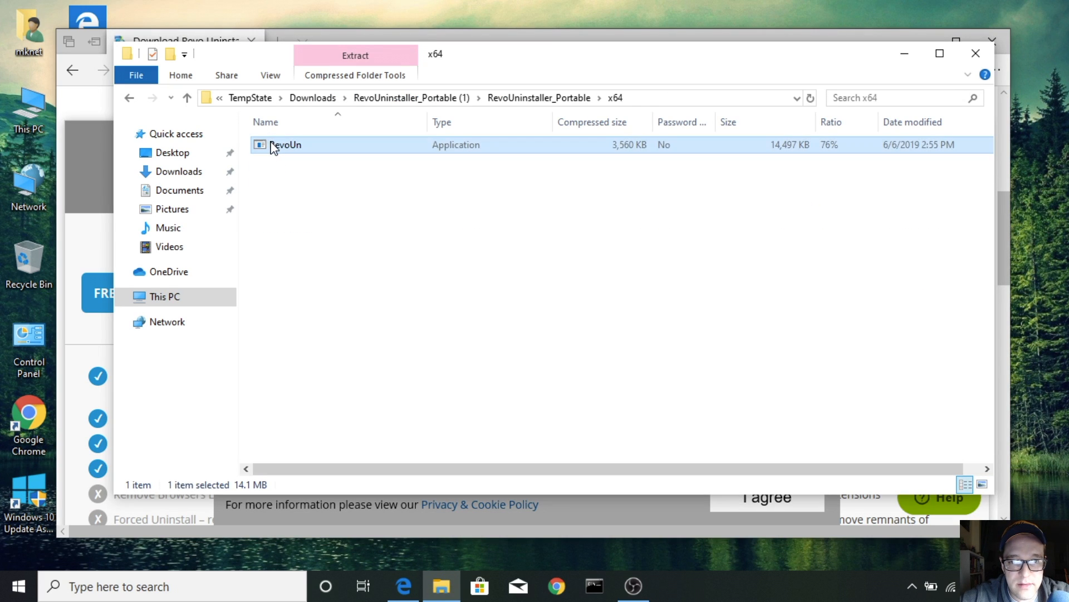
pyautogui.doubleClick(285, 145)
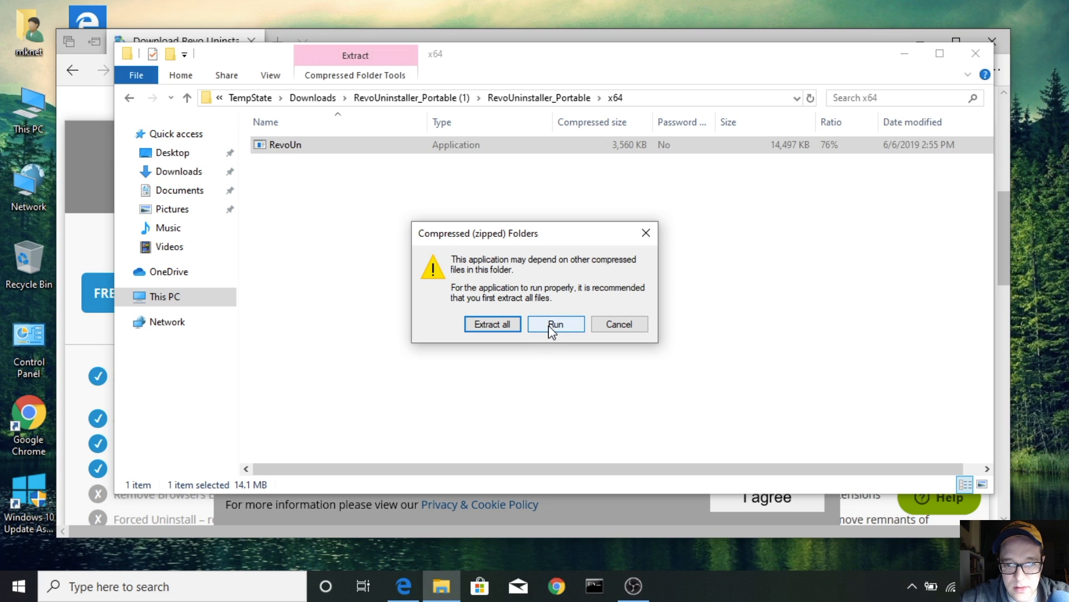
pyautogui.click(555, 323)
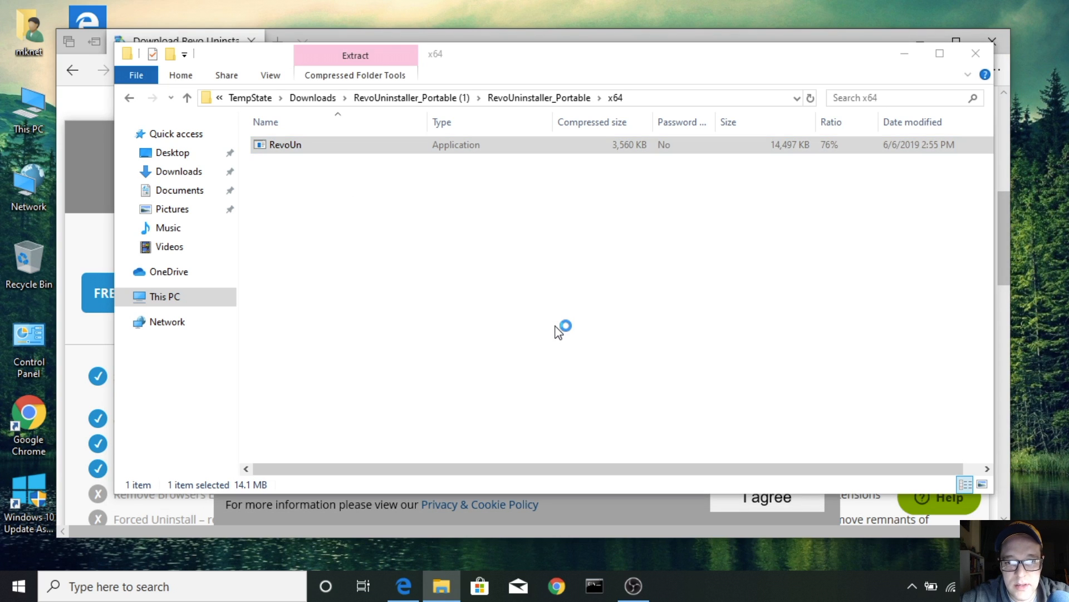
pyautogui.doubleClick(285, 144)
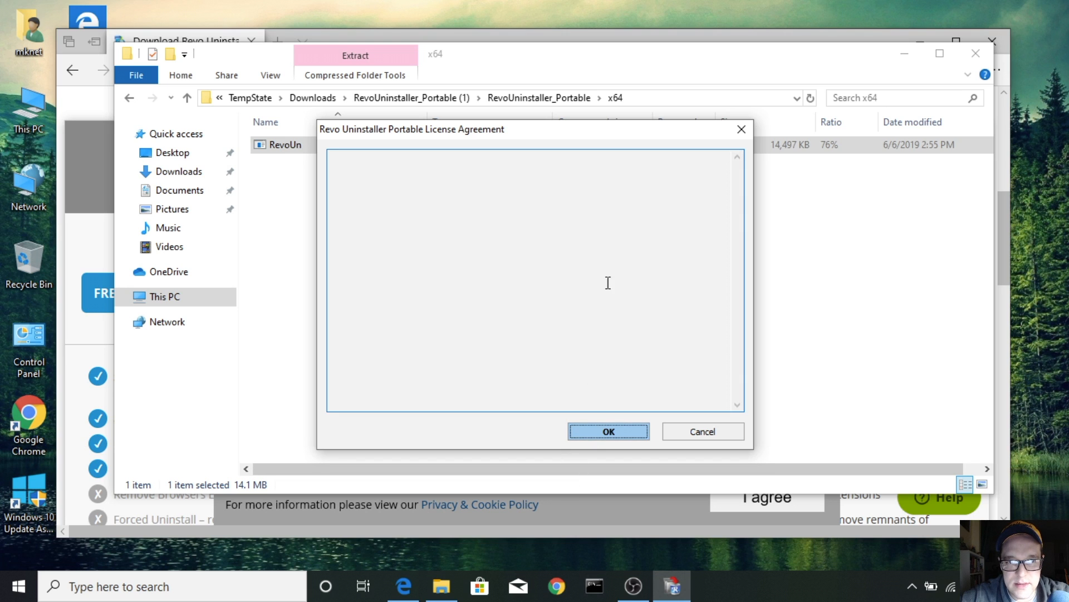
pyautogui.click(608, 431)
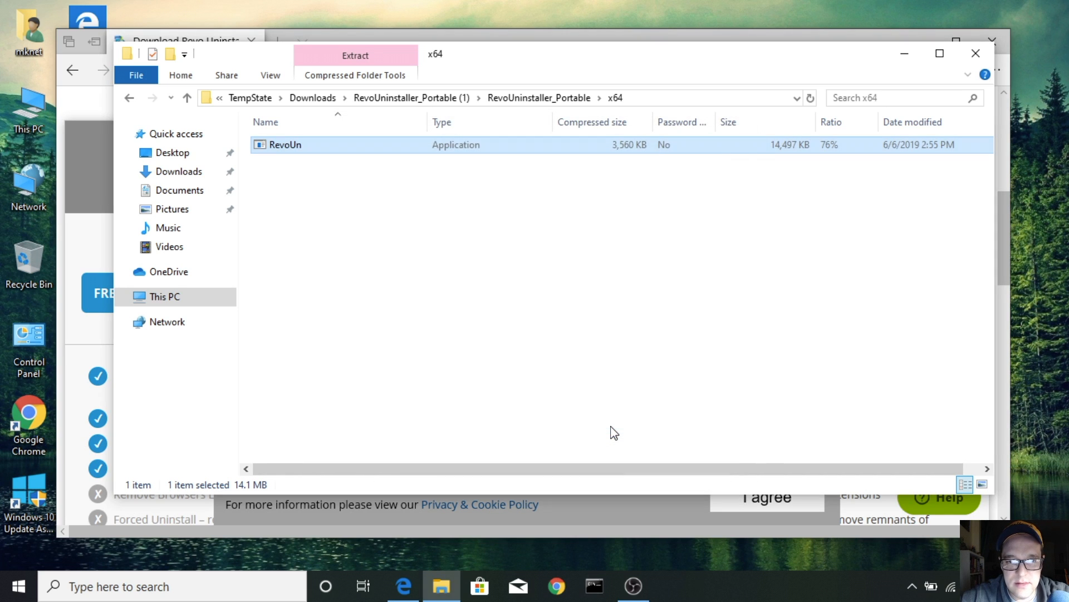
pyautogui.doubleClick(284, 145)
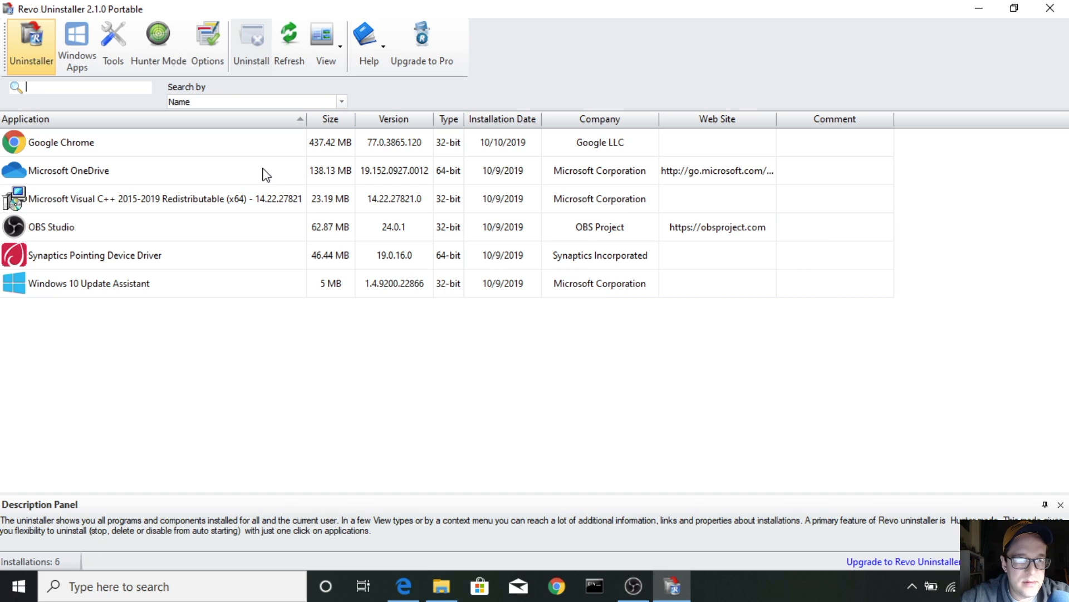
pyautogui.moveTo(458, 278)
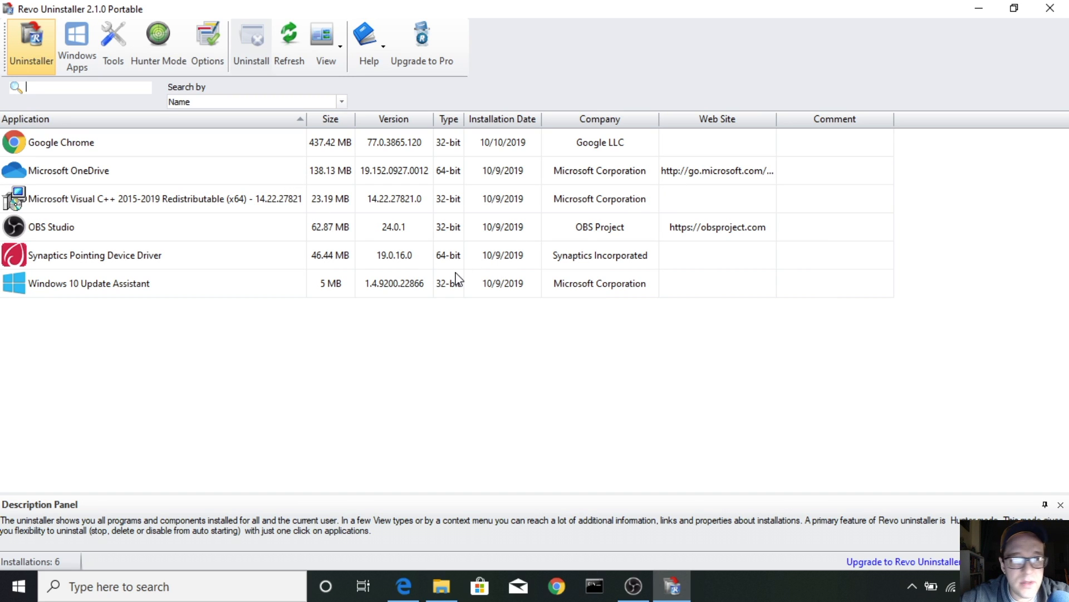
pyautogui.moveTo(360, 188)
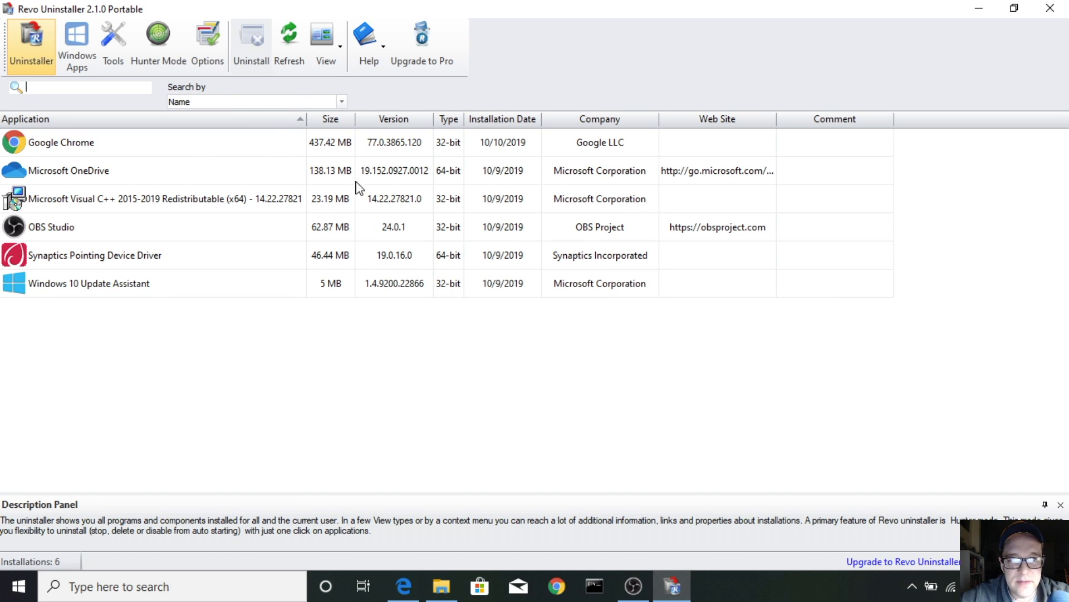
# Step: Select Google Chrome, uninstall it and confirm deleting its browsing data too
pyautogui.click(60, 141)
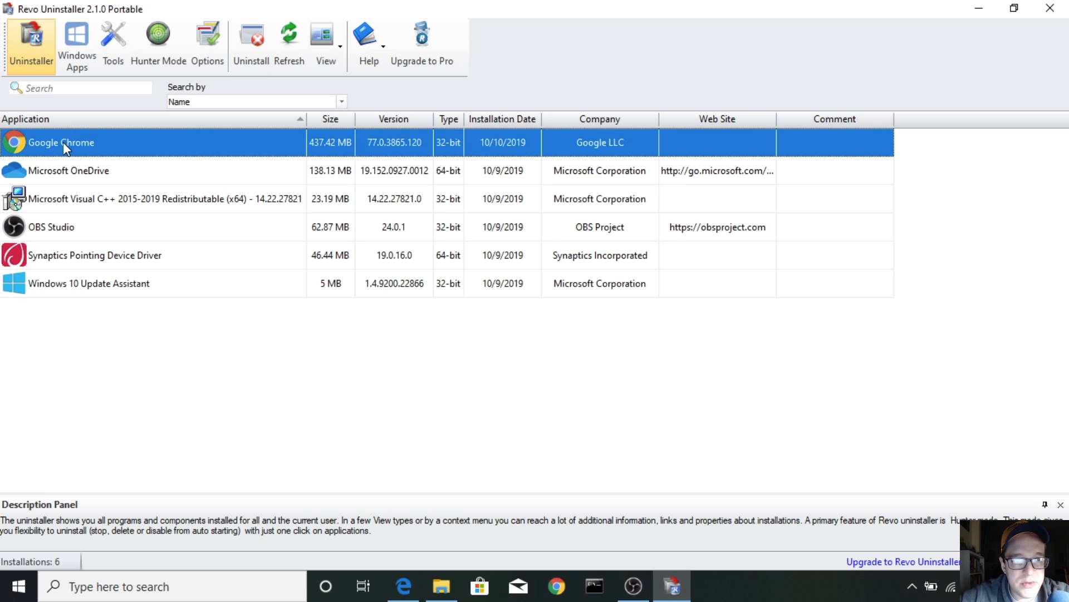
pyautogui.moveTo(102, 202)
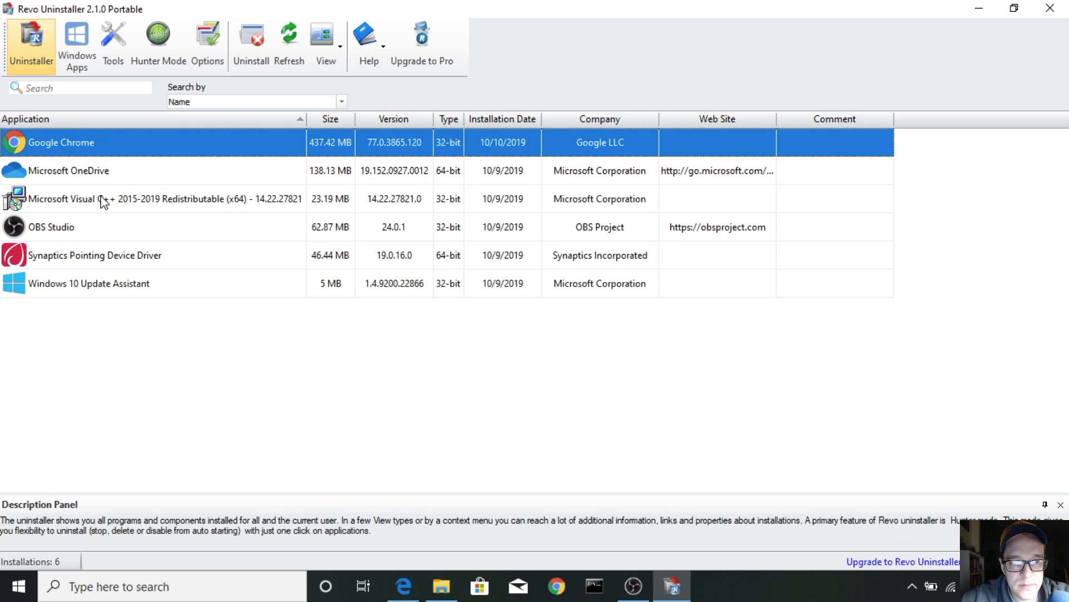
pyautogui.moveTo(251, 35)
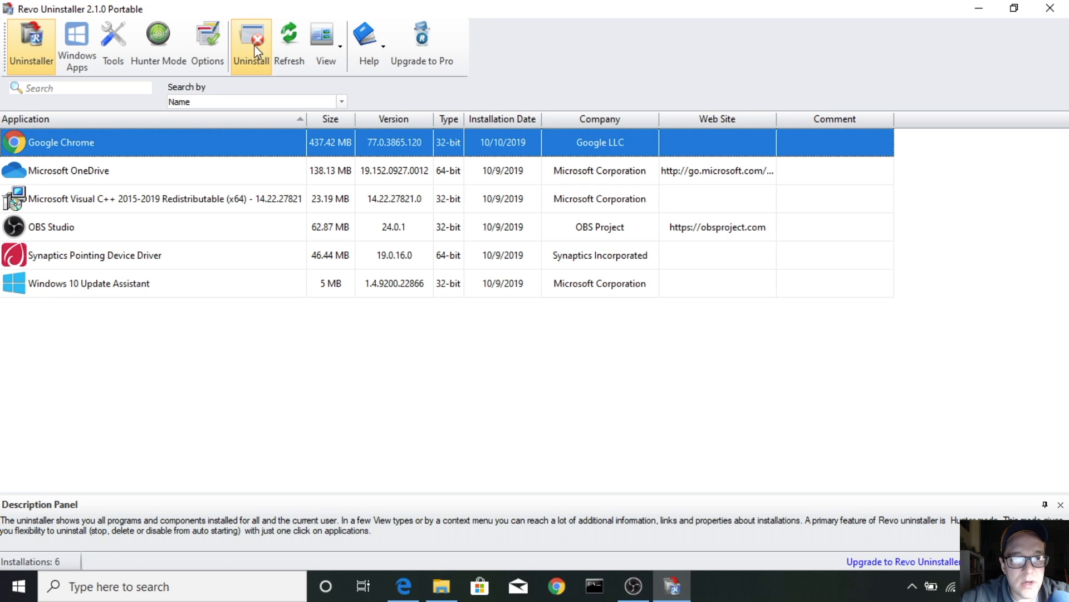
pyautogui.click(251, 42)
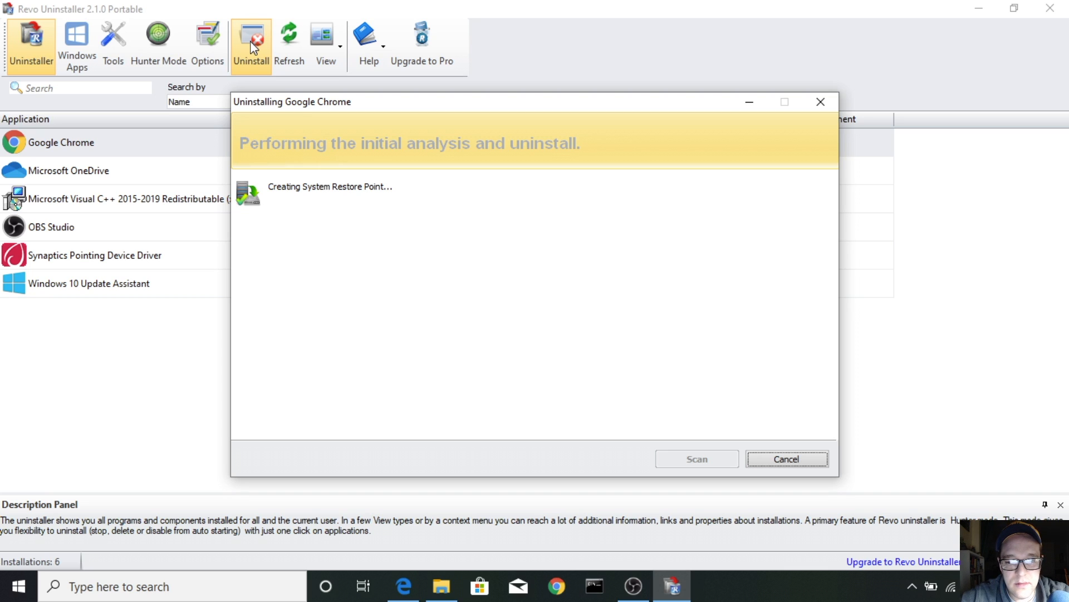
pyautogui.moveTo(470, 263)
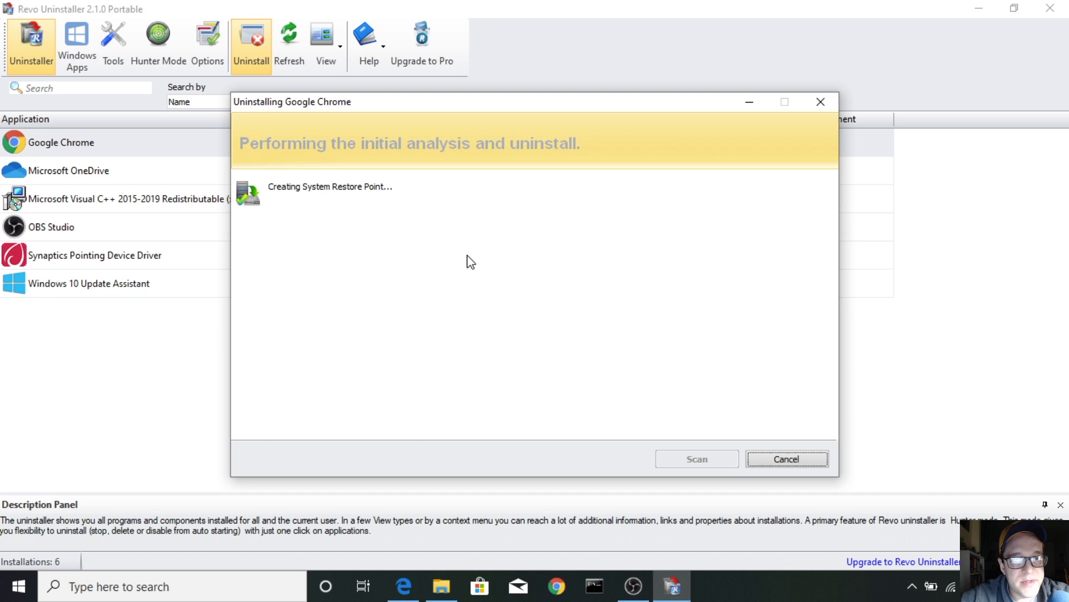
pyautogui.moveTo(578, 302)
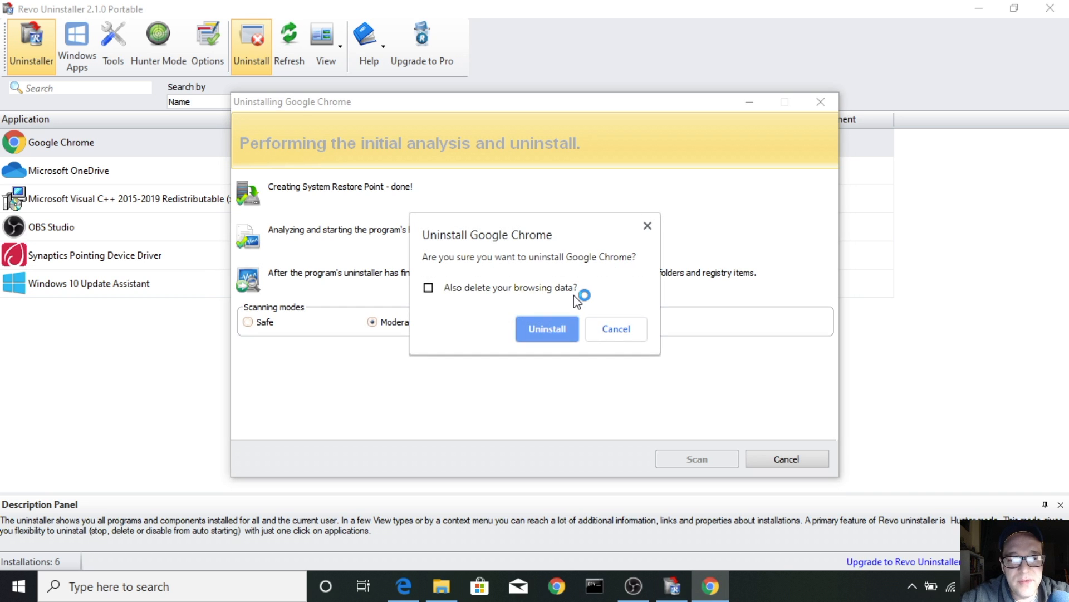
pyautogui.moveTo(450, 303)
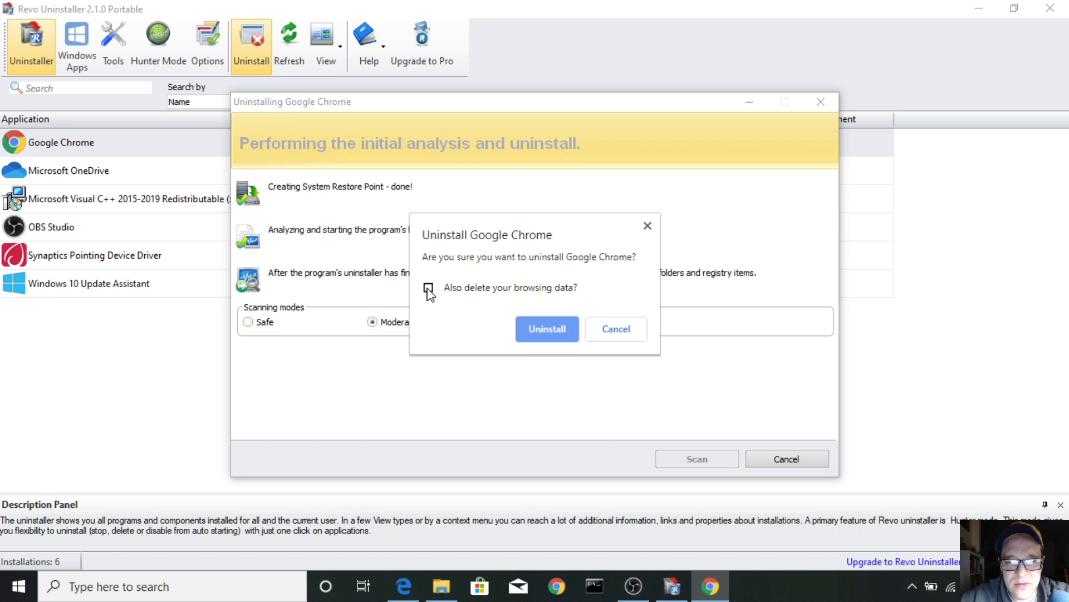
pyautogui.click(545, 327)
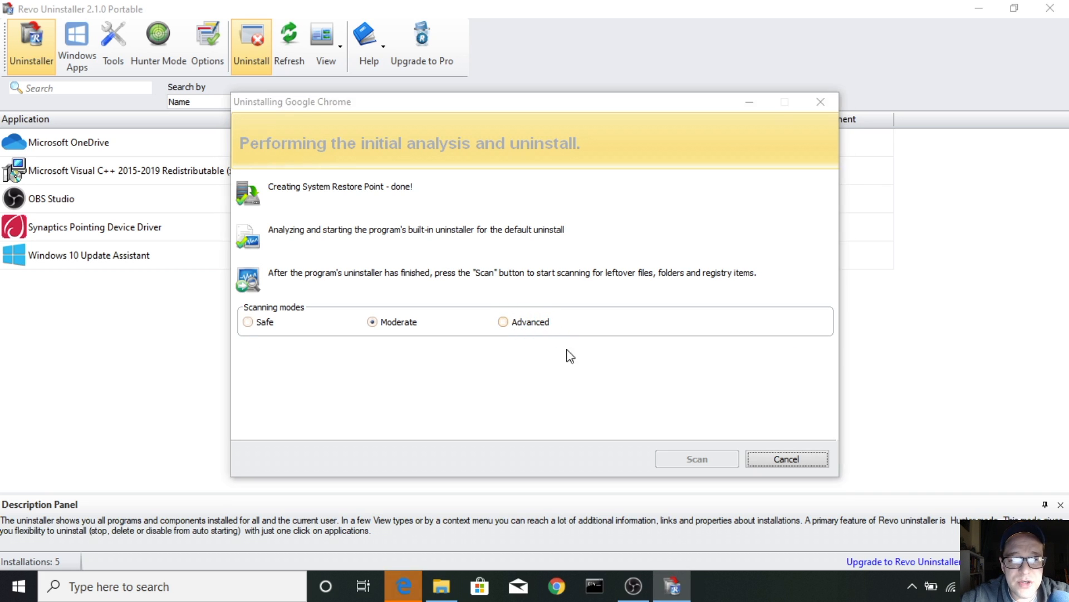
pyautogui.moveTo(523, 327)
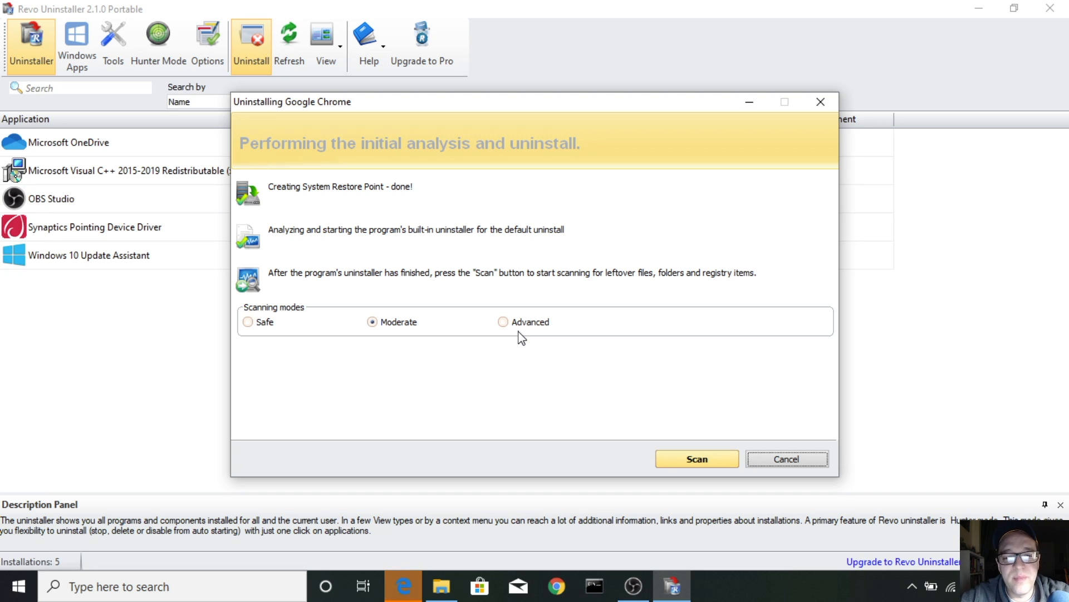
pyautogui.moveTo(542, 349)
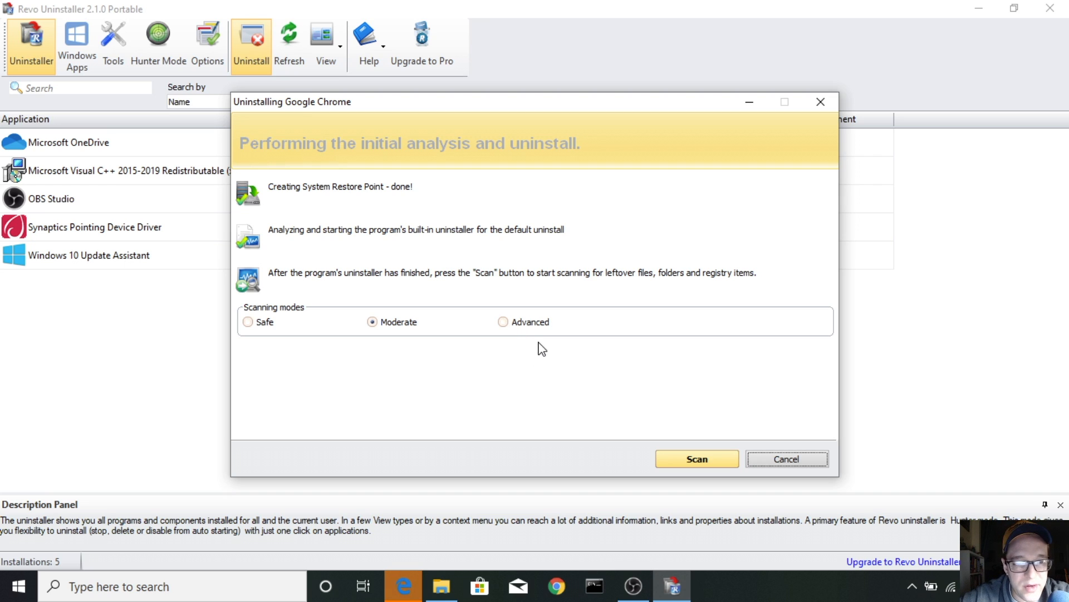
# Step: Choose Advanced scanning mode and scan for Chrome's leftover files and registry items
pyautogui.click(503, 321)
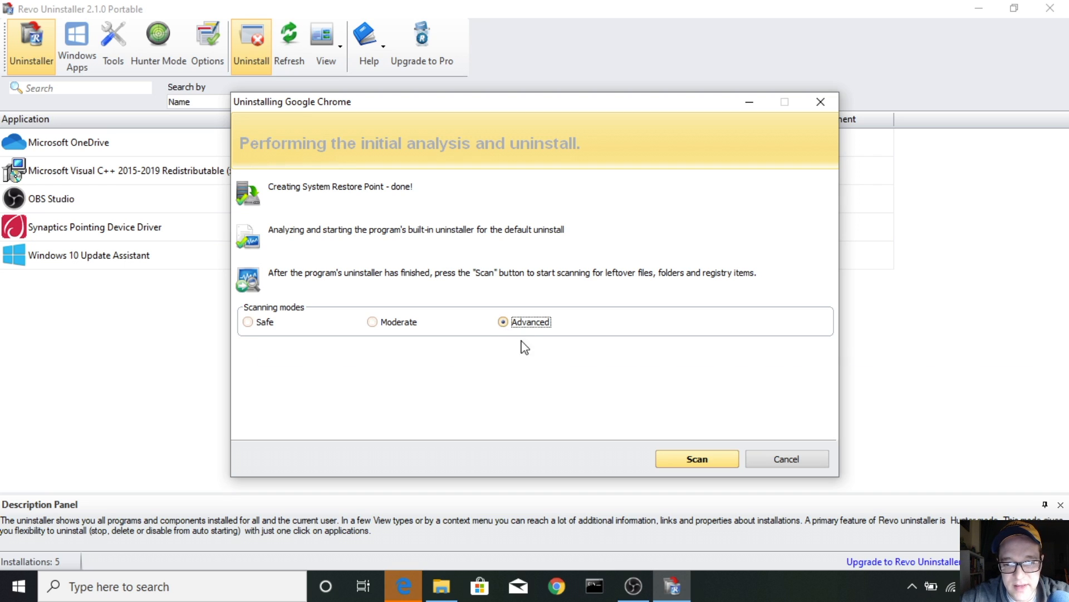
pyautogui.click(696, 458)
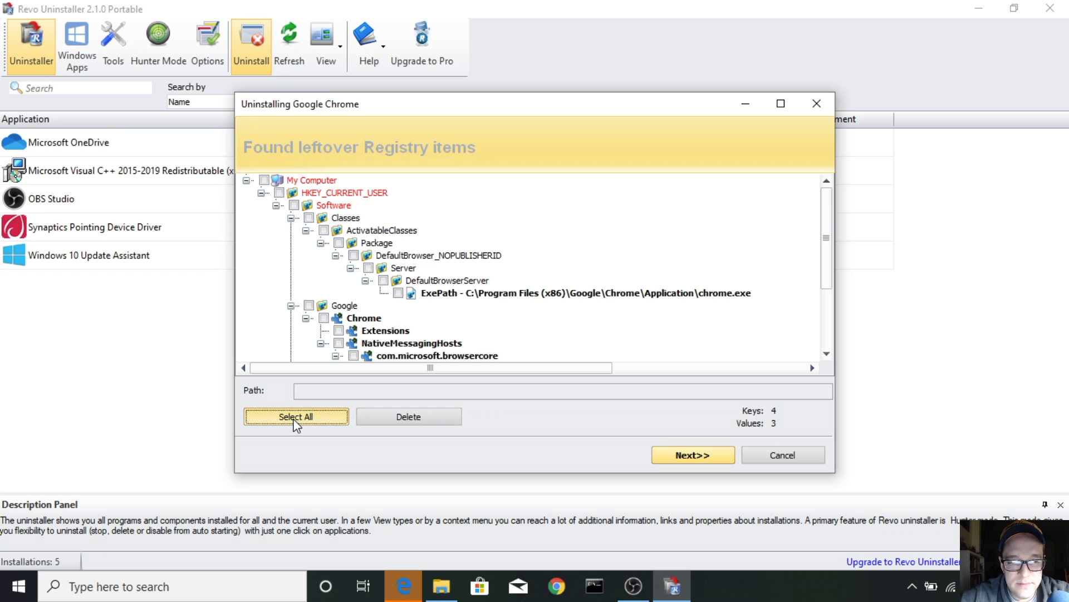
# Step: Select all leftover Chrome registry items and confirm deleting them
pyautogui.click(296, 415)
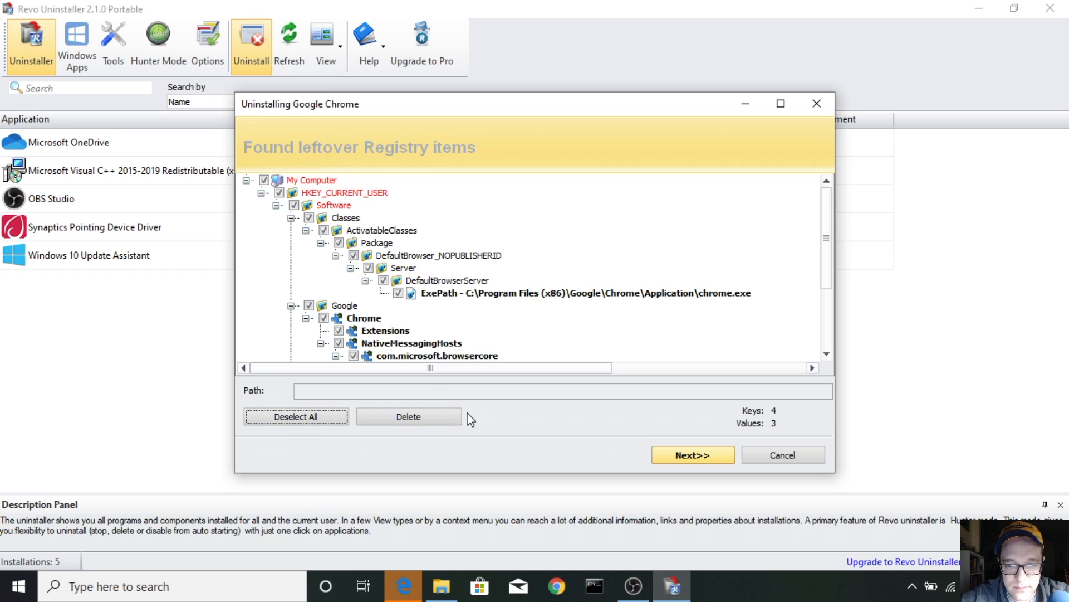
pyautogui.click(407, 416)
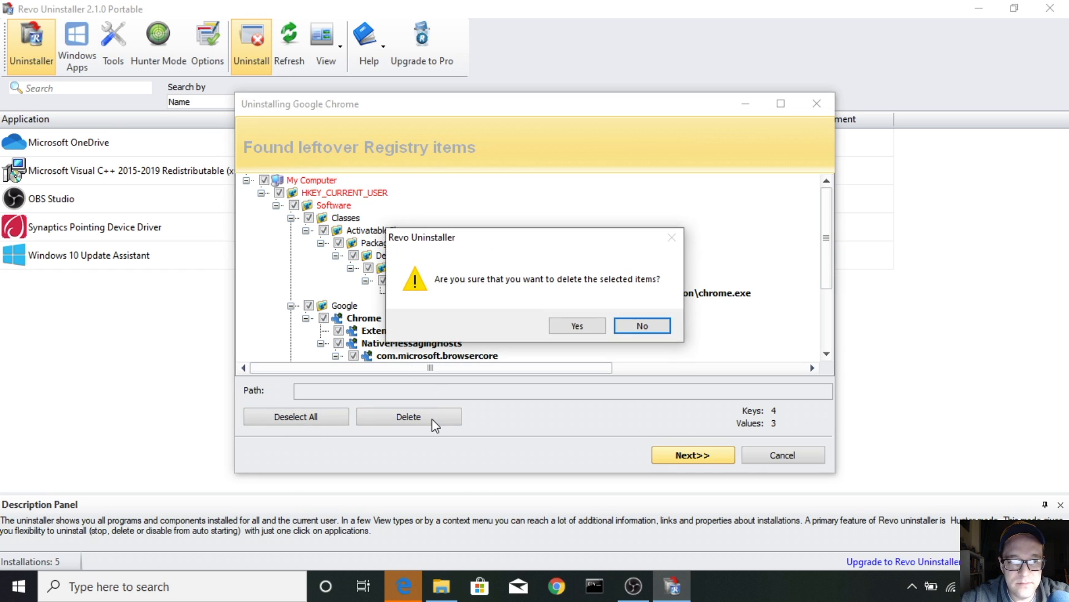
pyautogui.moveTo(591, 324)
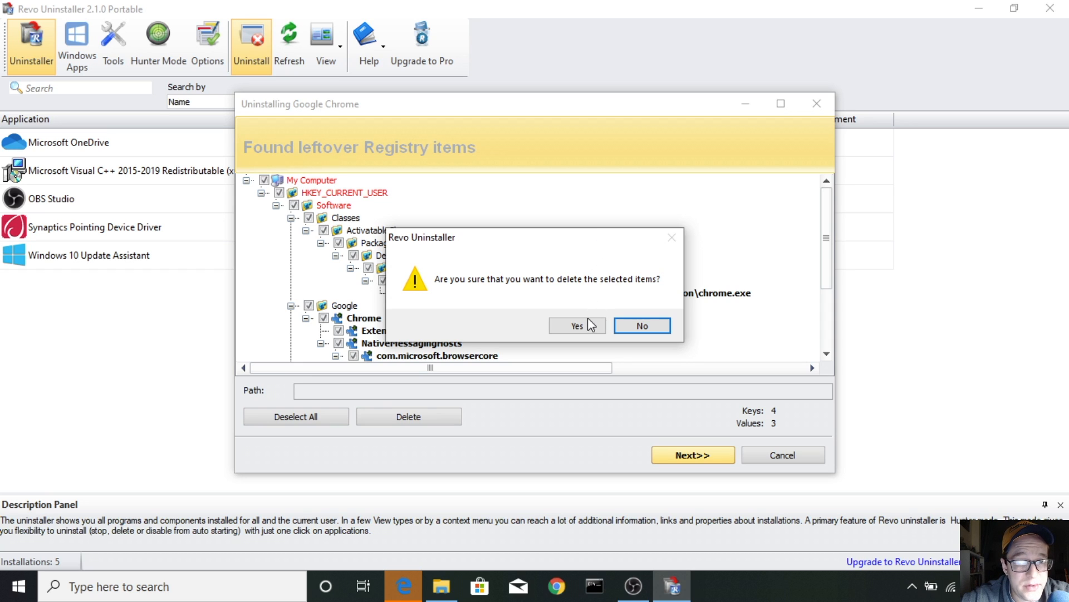
pyautogui.click(576, 326)
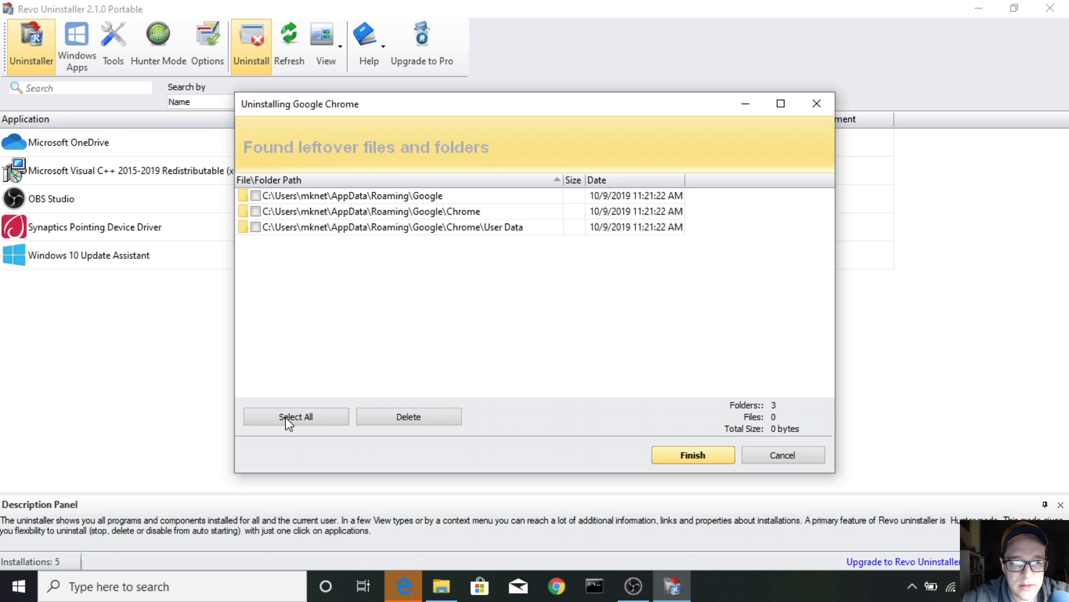
# Step: Select all three leftover Google folders and confirm deleting them
pyautogui.click(295, 415)
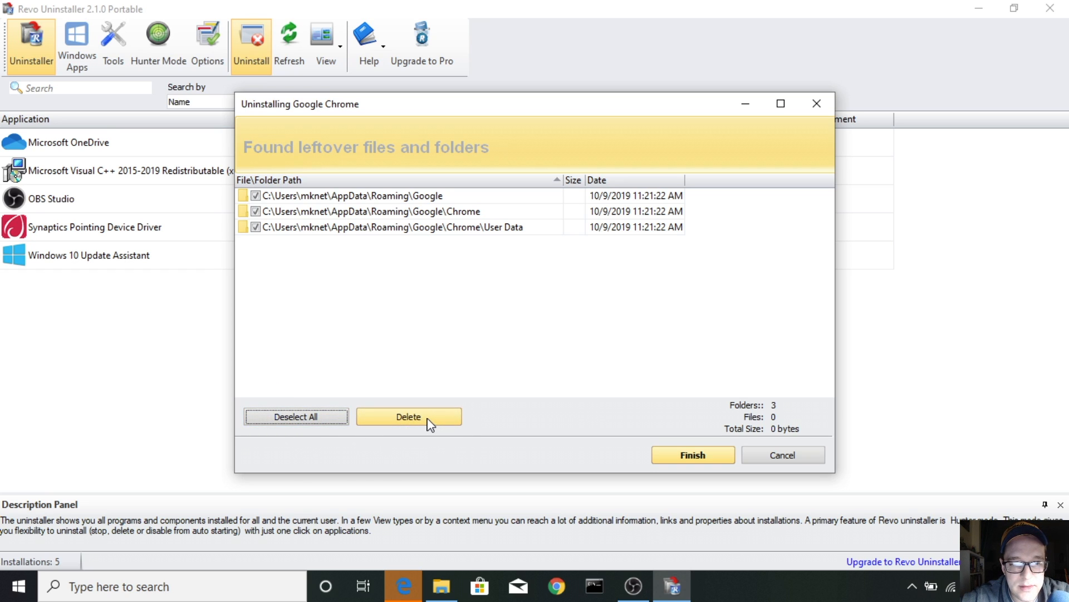
pyautogui.click(408, 416)
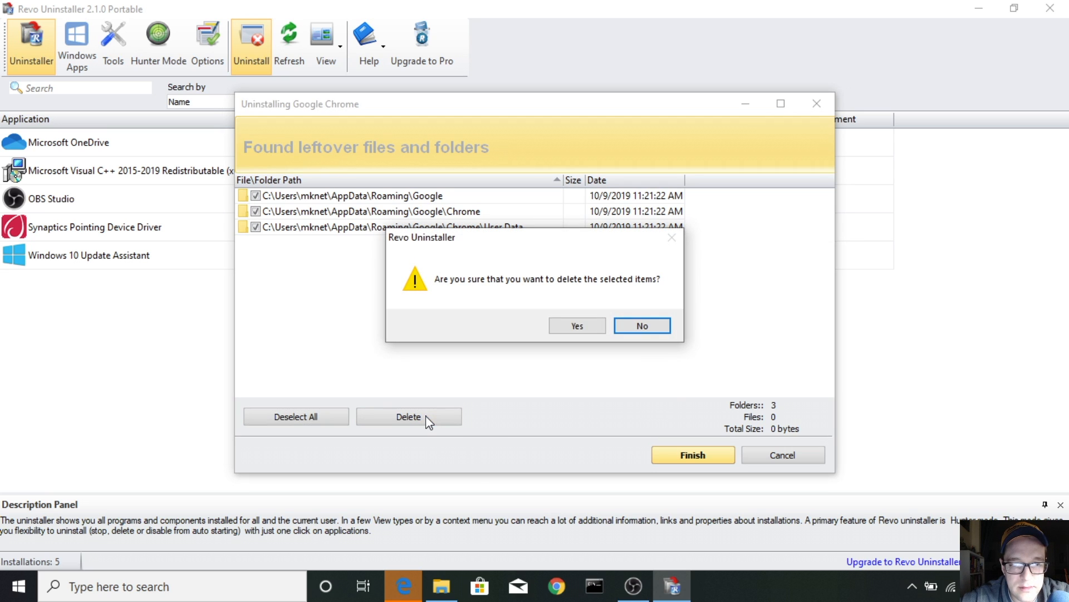
pyautogui.click(576, 326)
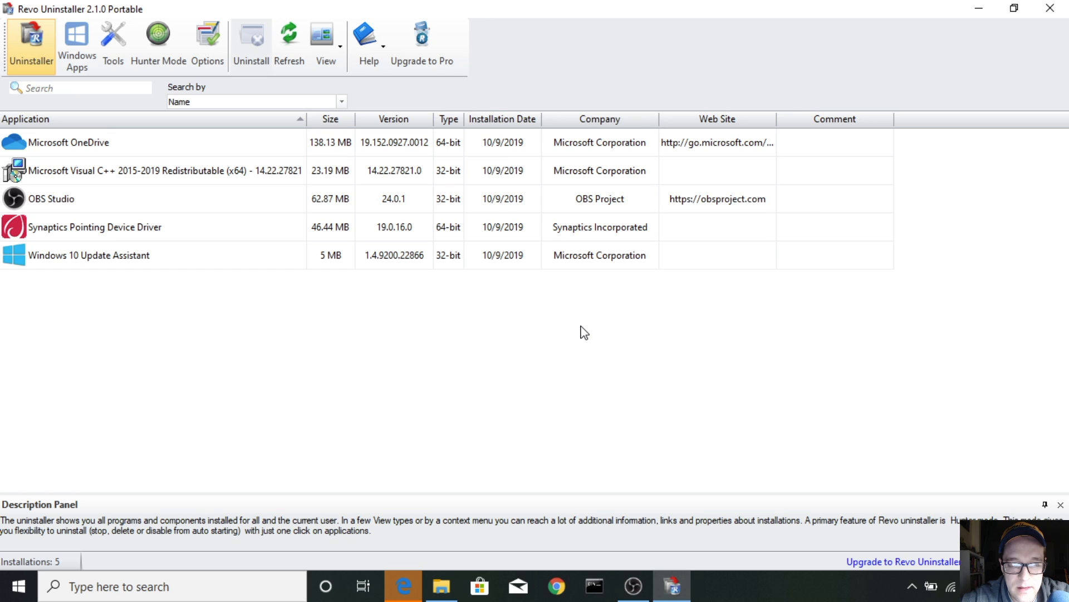
pyautogui.moveTo(837, 178)
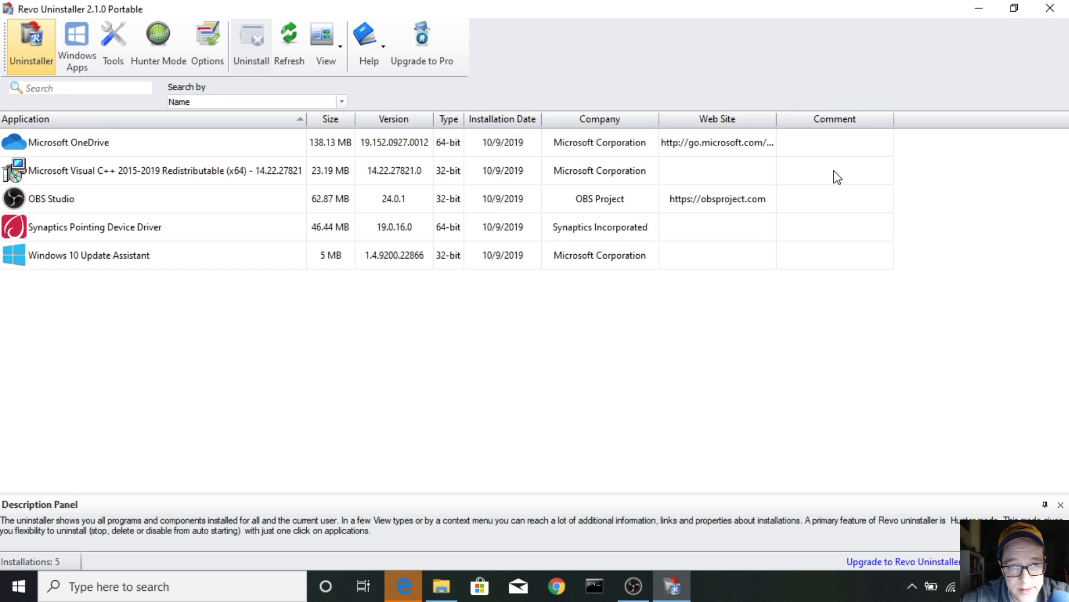
pyautogui.moveTo(913, 40)
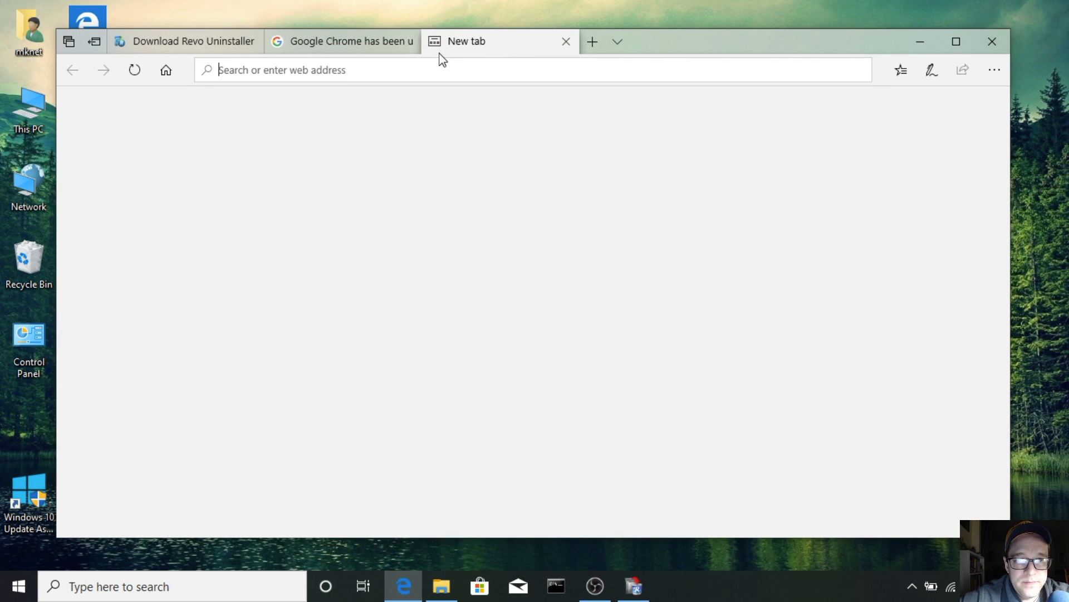
# Step: Search 'download chrome' from the address bar and open the Chrome for Desktop result
pyautogui.write('download+chrome&form=EDGTCT&qs=EP&cvid=4363d12c05ca4d5885915c51aac373a8&refig=1')
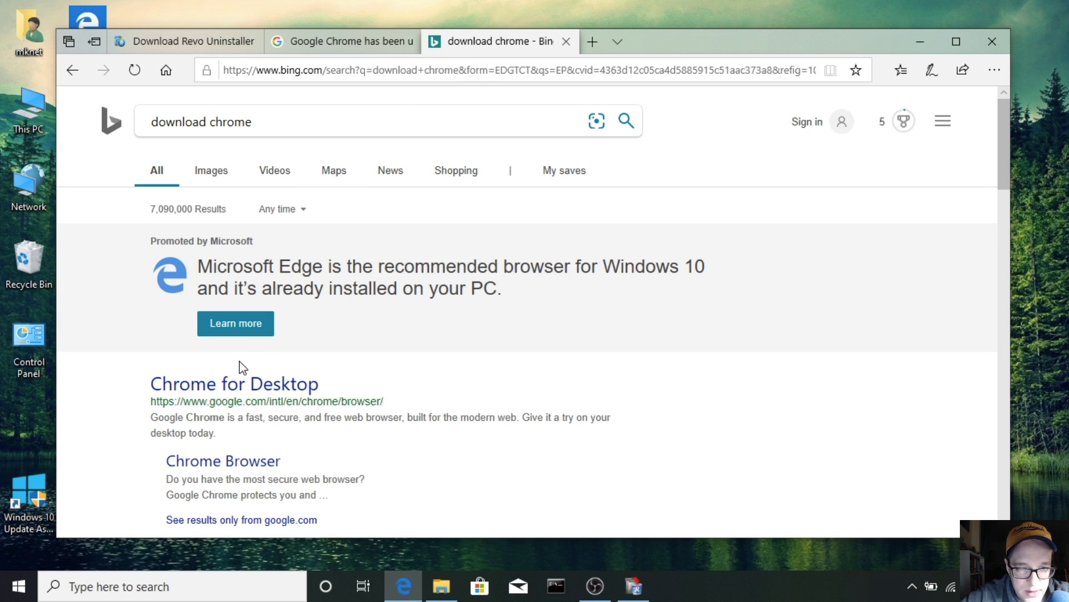
pyautogui.click(234, 384)
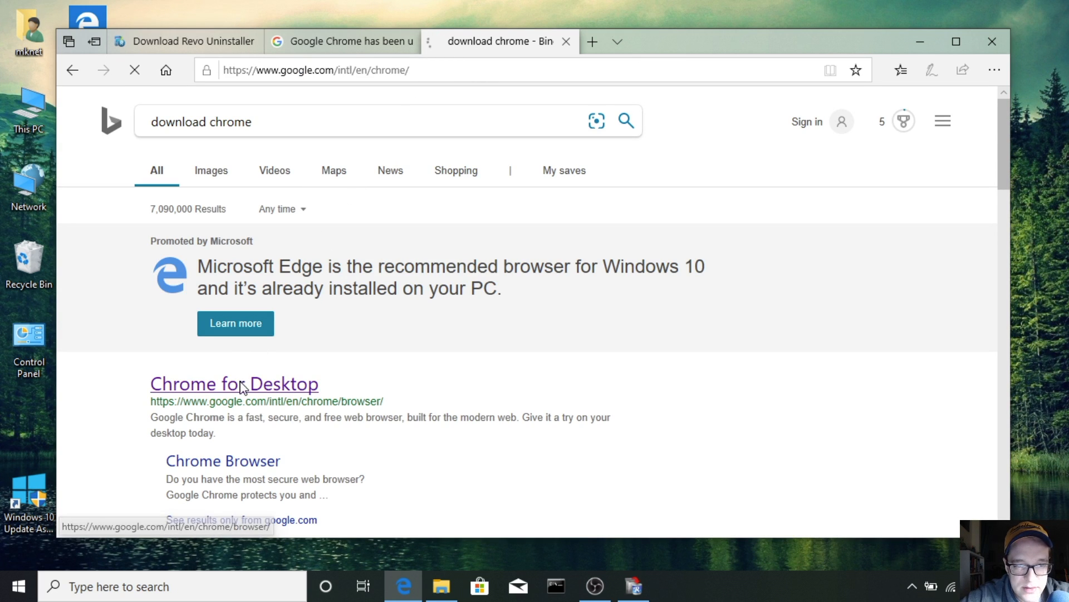
pyautogui.click(234, 384)
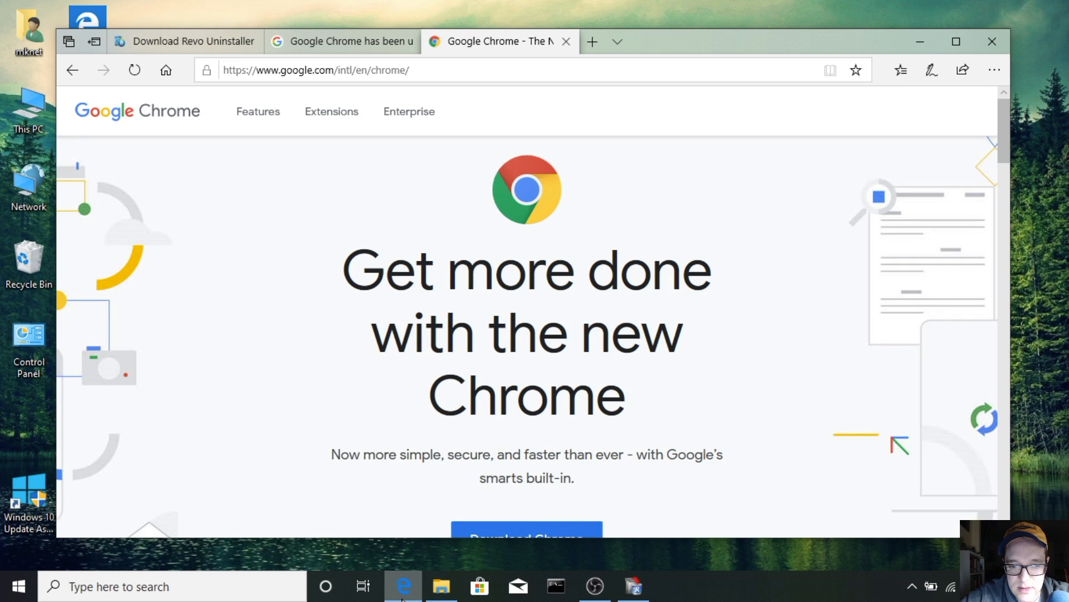
# Step: Download Chrome for Windows, accept the terms and run the downloaded ChromeSetup.exe installer
pyautogui.click(526, 536)
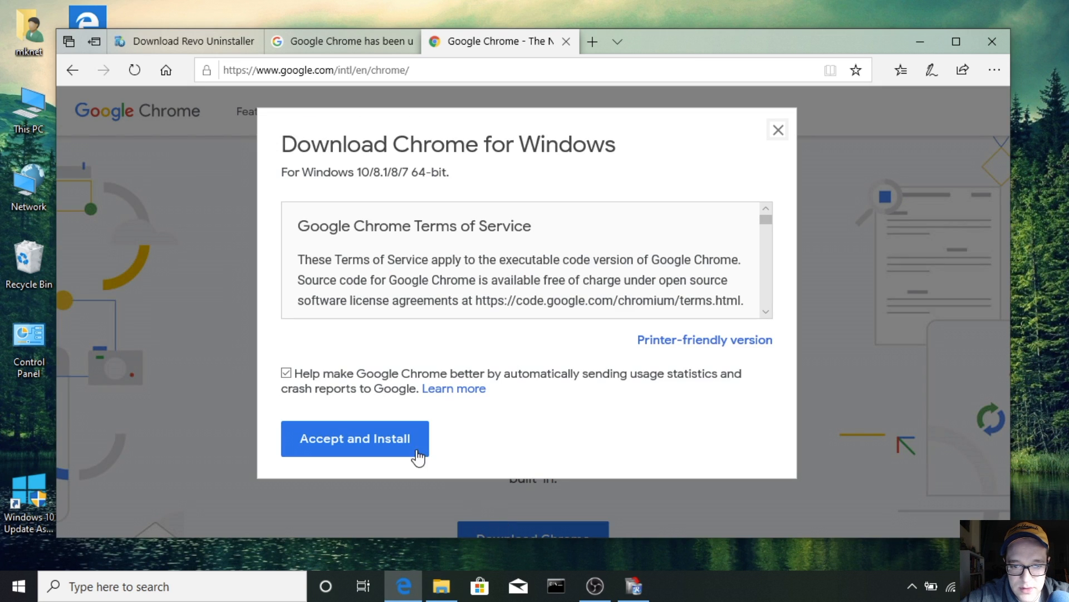
pyautogui.click(354, 438)
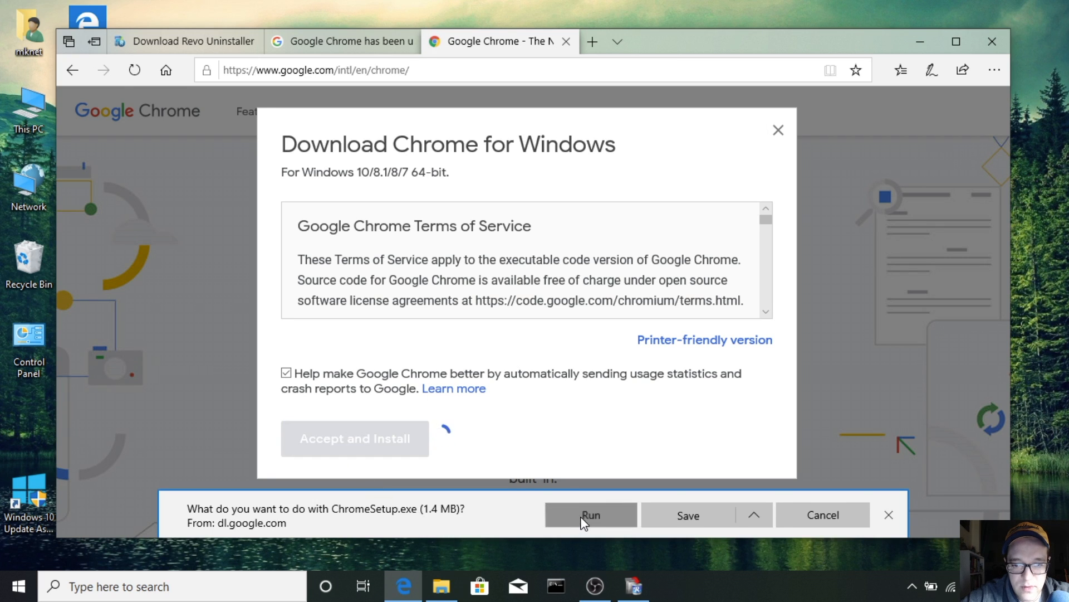
pyautogui.click(590, 514)
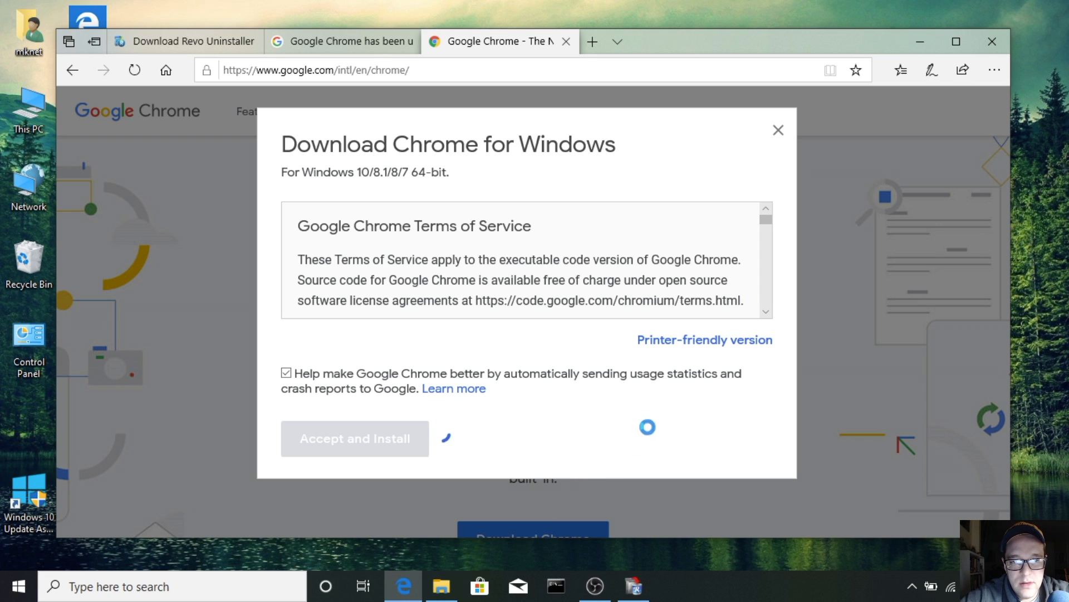
pyautogui.click(354, 438)
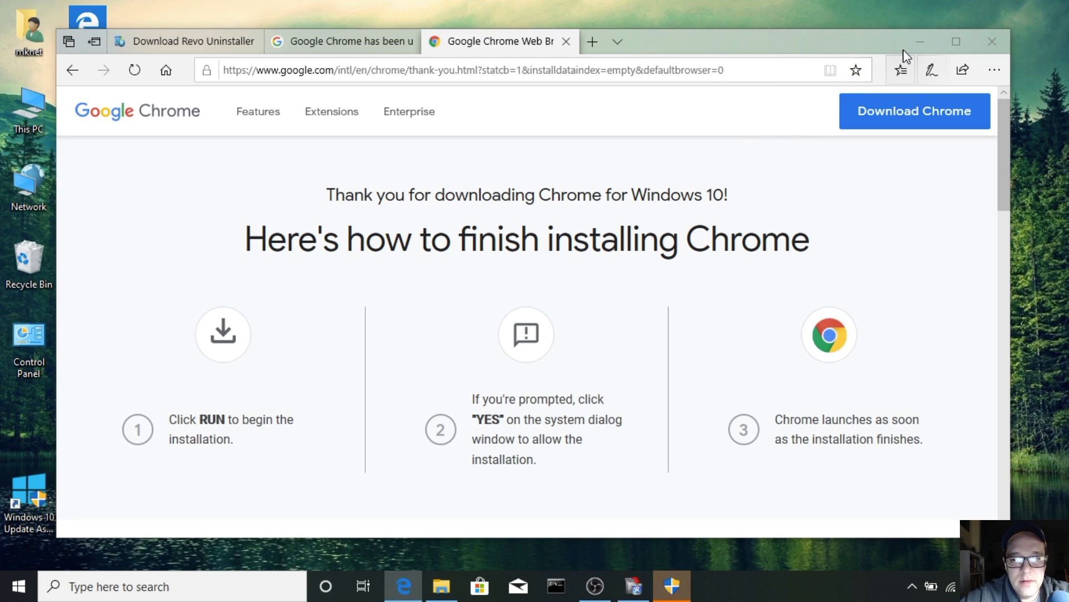
pyautogui.moveTo(919, 43)
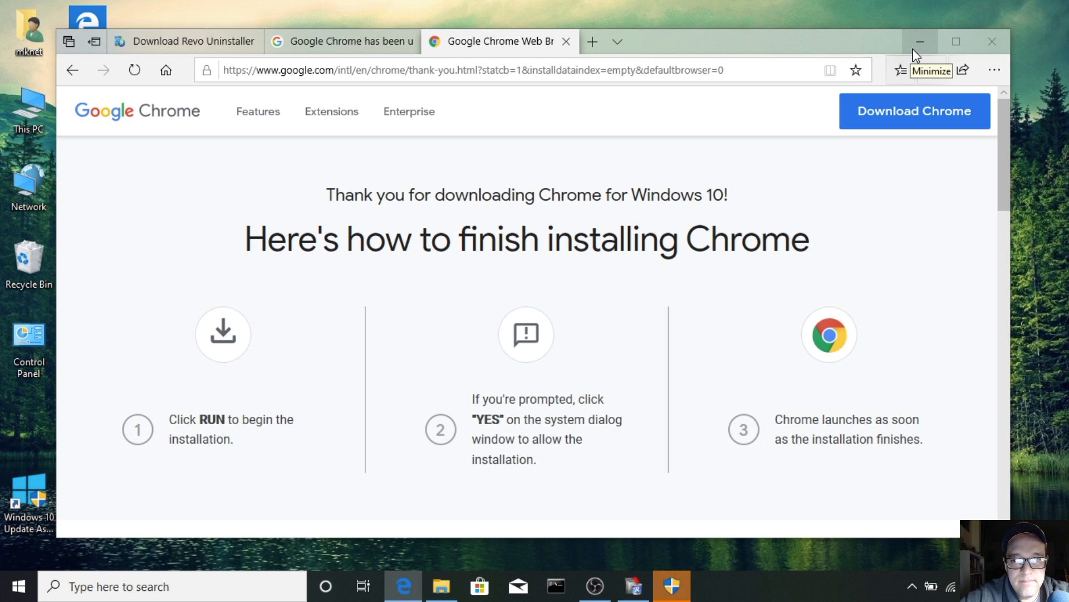
# Step: Minimize Edge to leave the desktop showing while Chrome installs
pyautogui.click(919, 41)
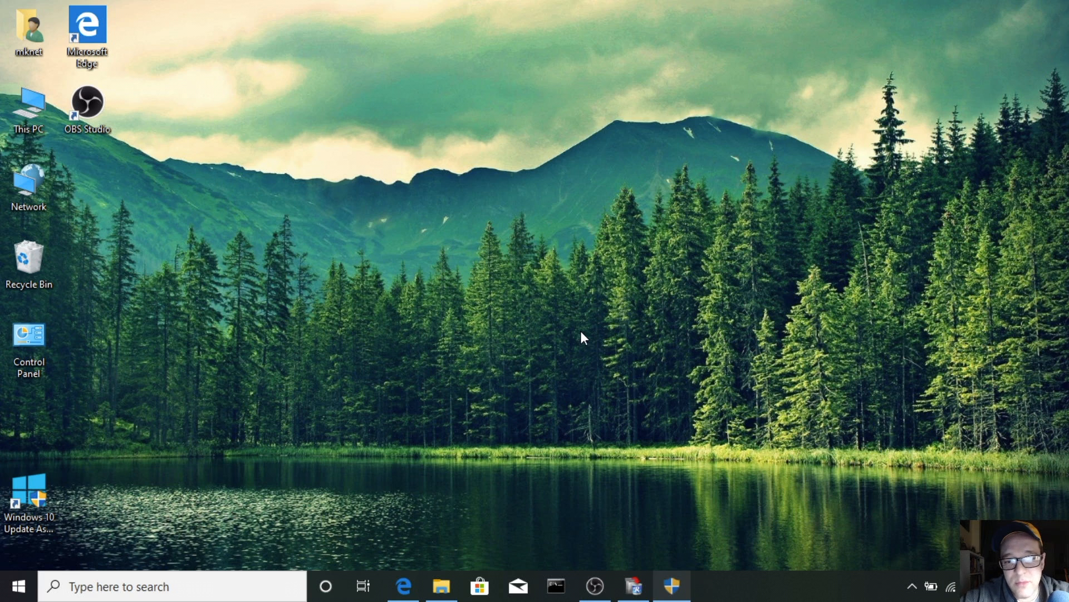
pyautogui.moveTo(556, 38)
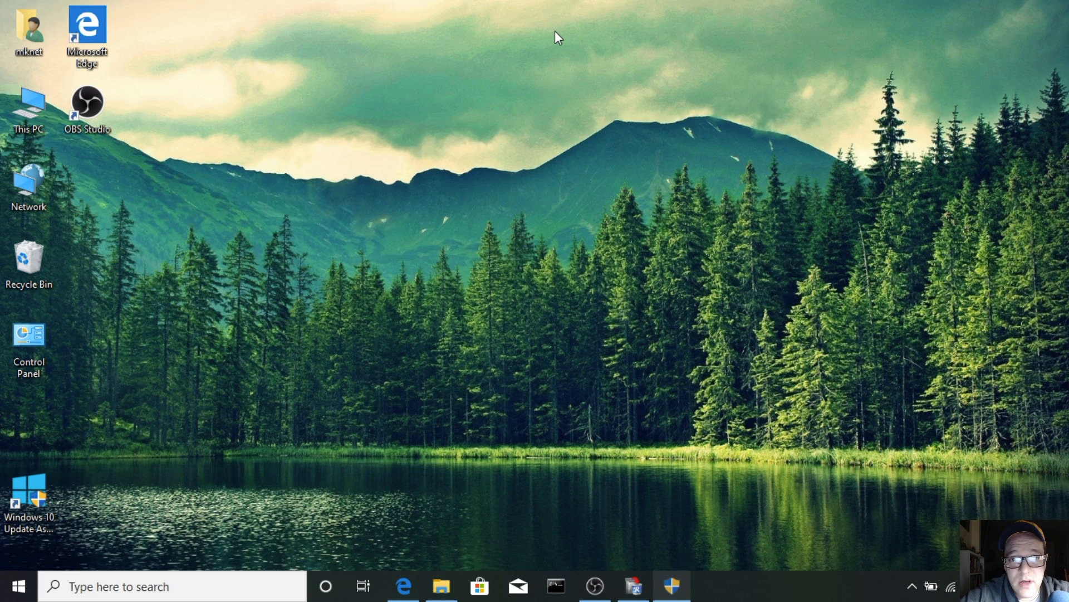
pyautogui.moveTo(685, 27)
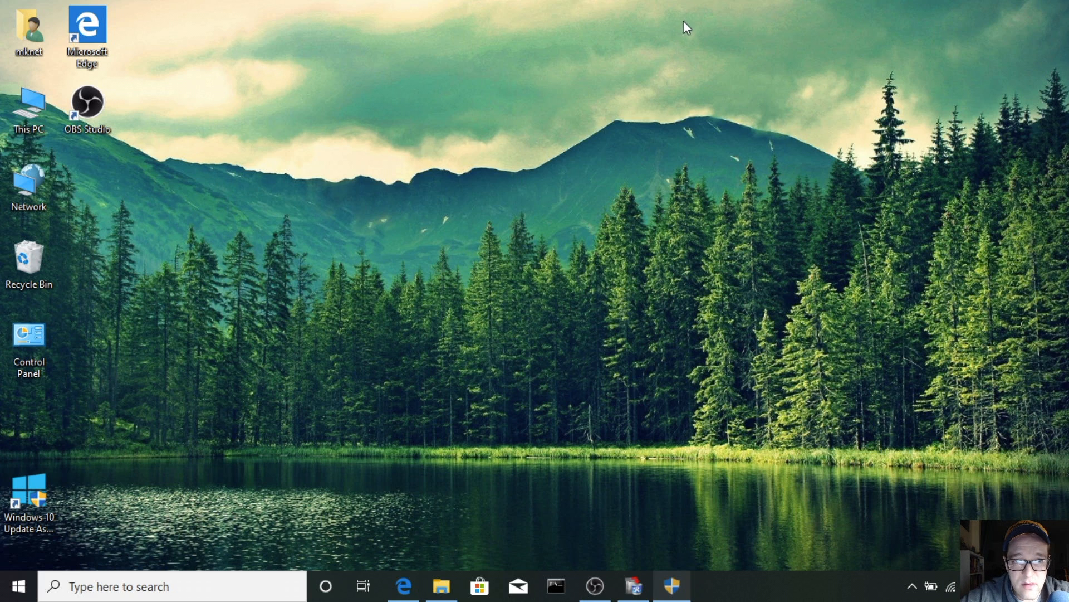
pyautogui.moveTo(691, 18)
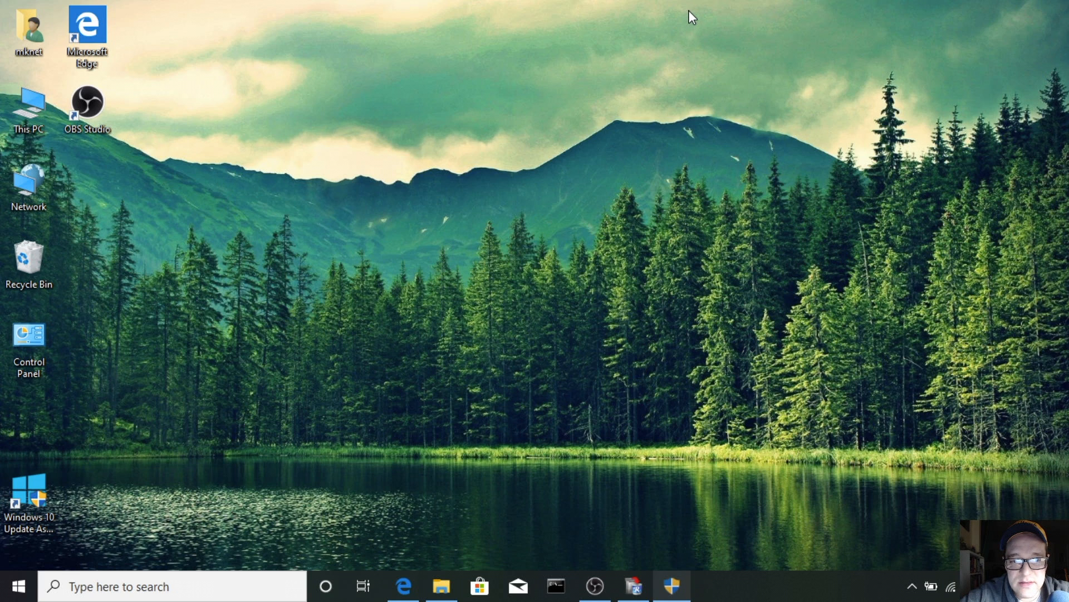
pyautogui.moveTo(689, 22)
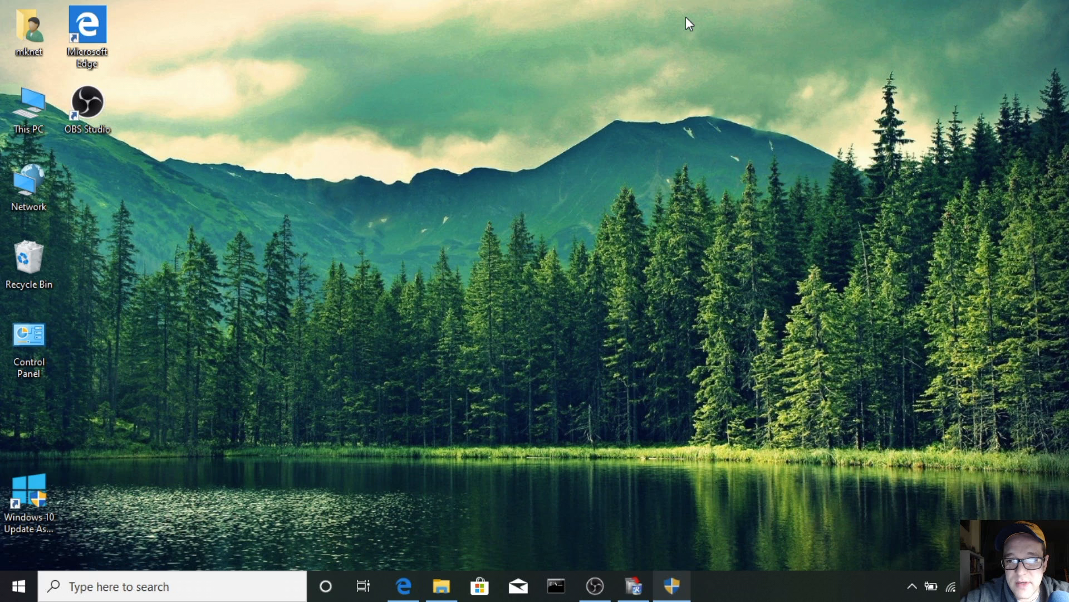
pyautogui.moveTo(916, 59)
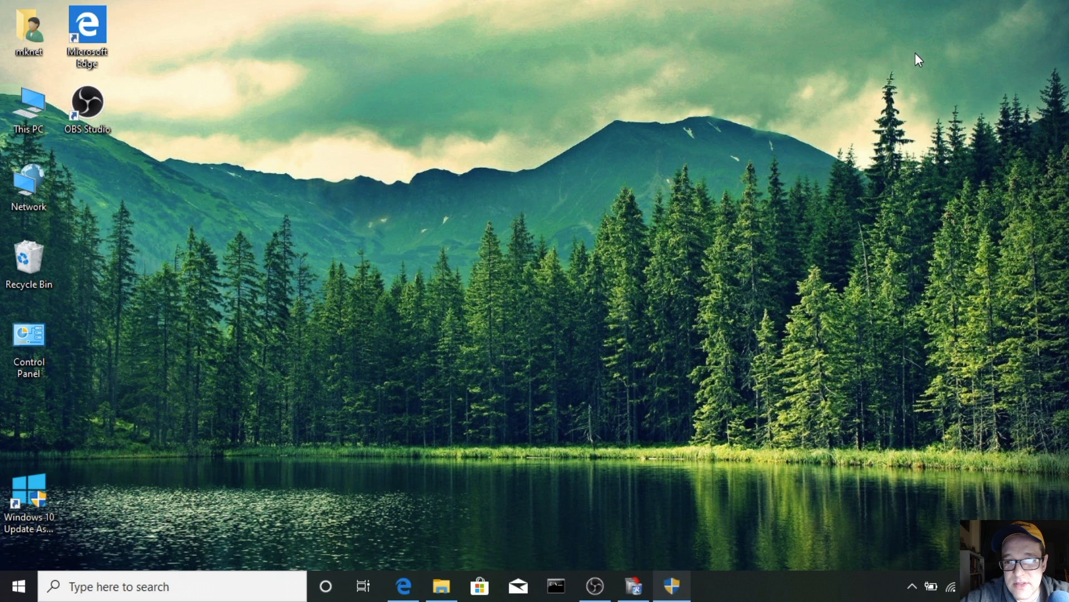
pyautogui.moveTo(924, 65)
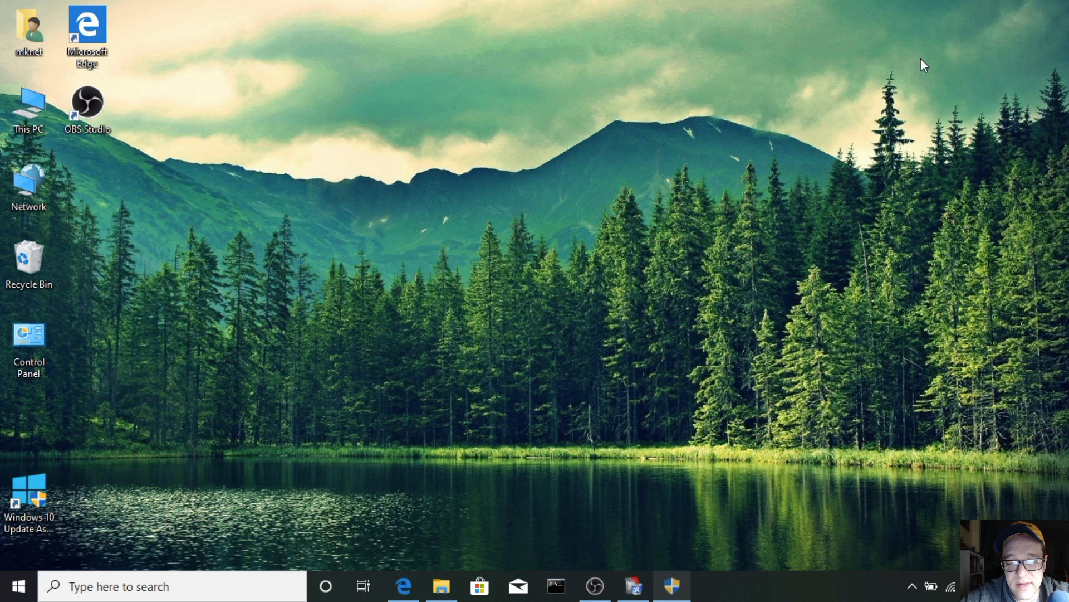
pyautogui.moveTo(860, 80)
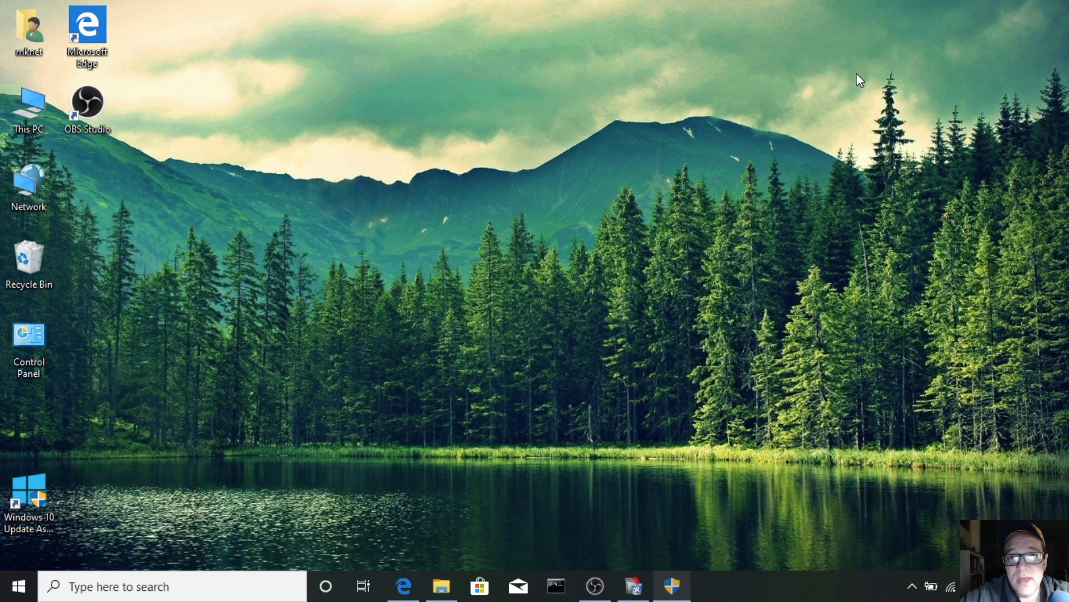